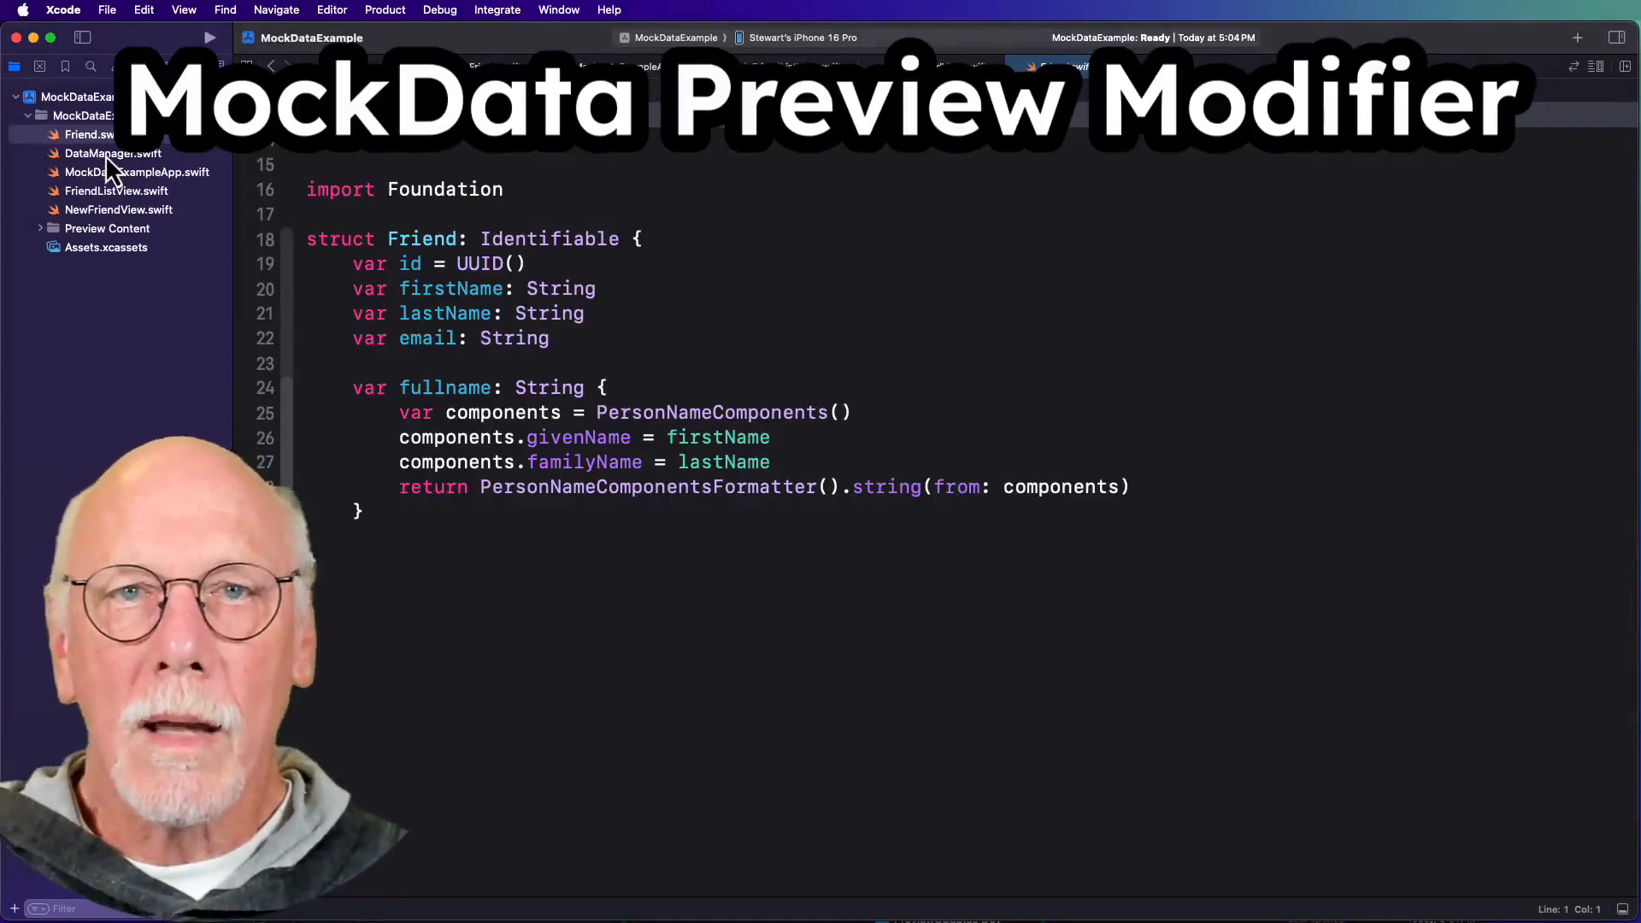
# Step: Review the DataManager and app entry files, then view FriendListView with its empty Friend List preview
pyautogui.click(113, 153)
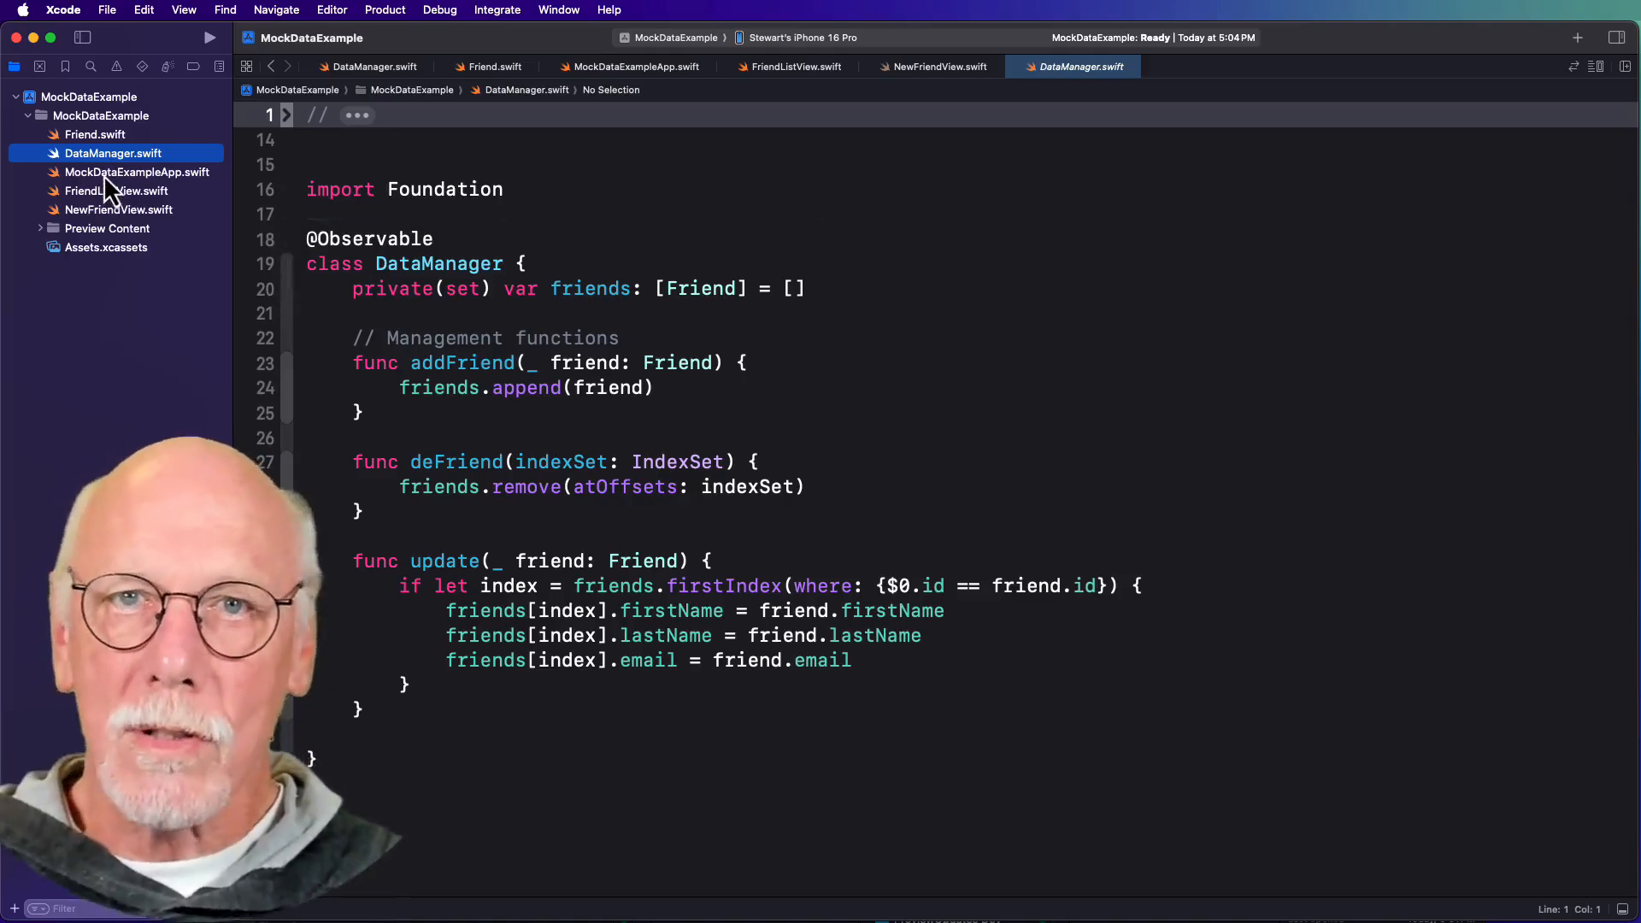
pyautogui.click(136, 172)
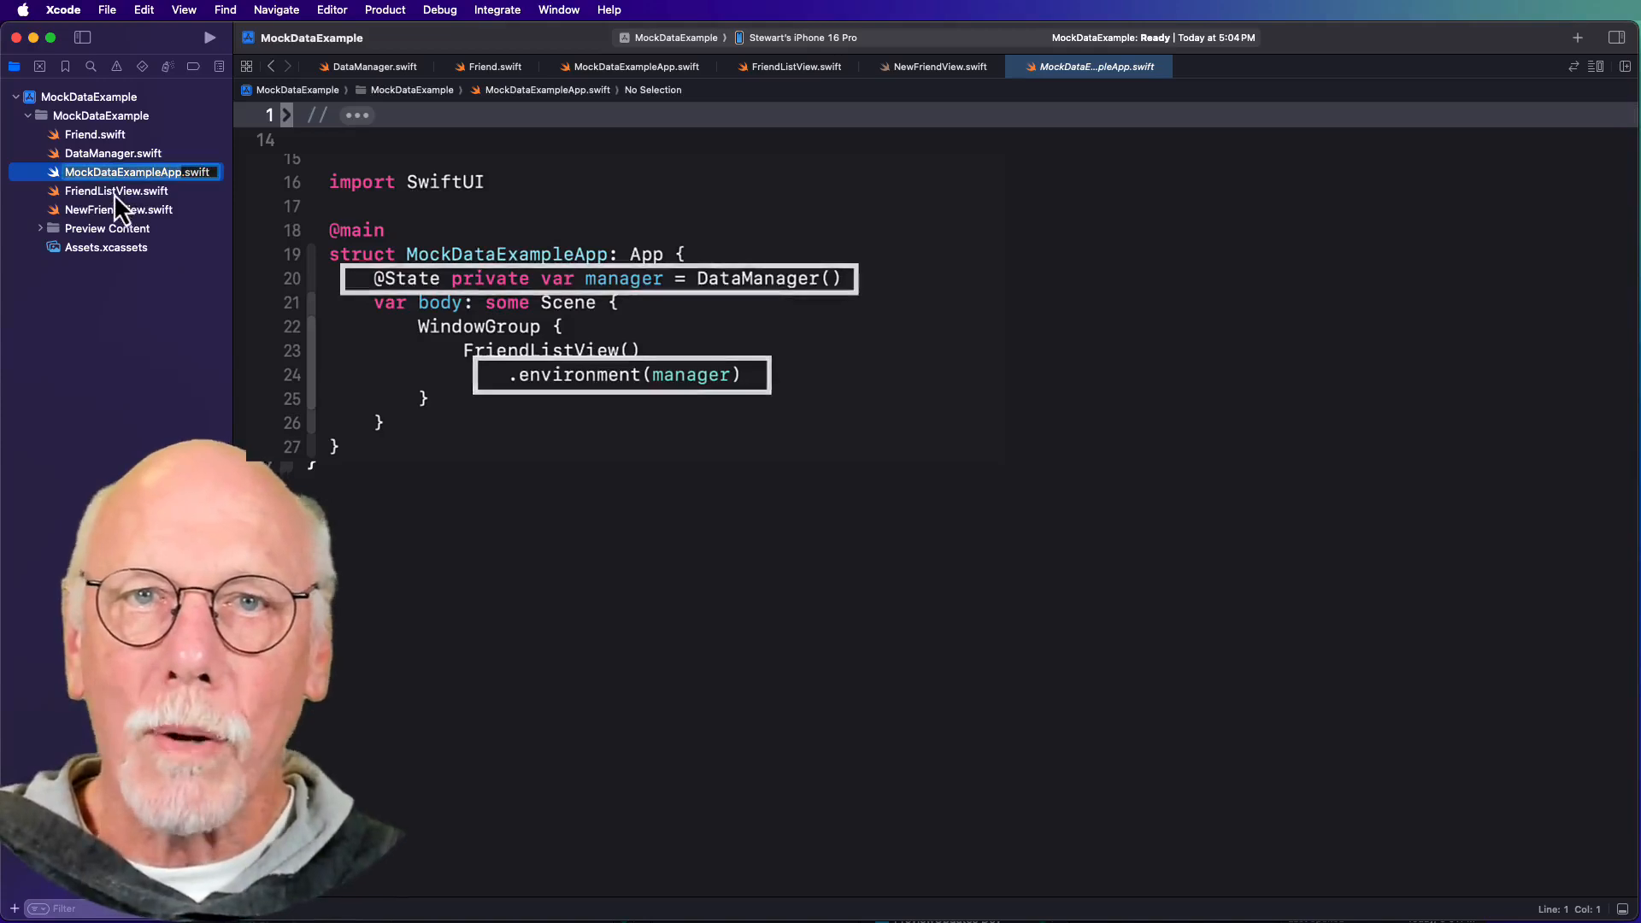
pyautogui.click(117, 190)
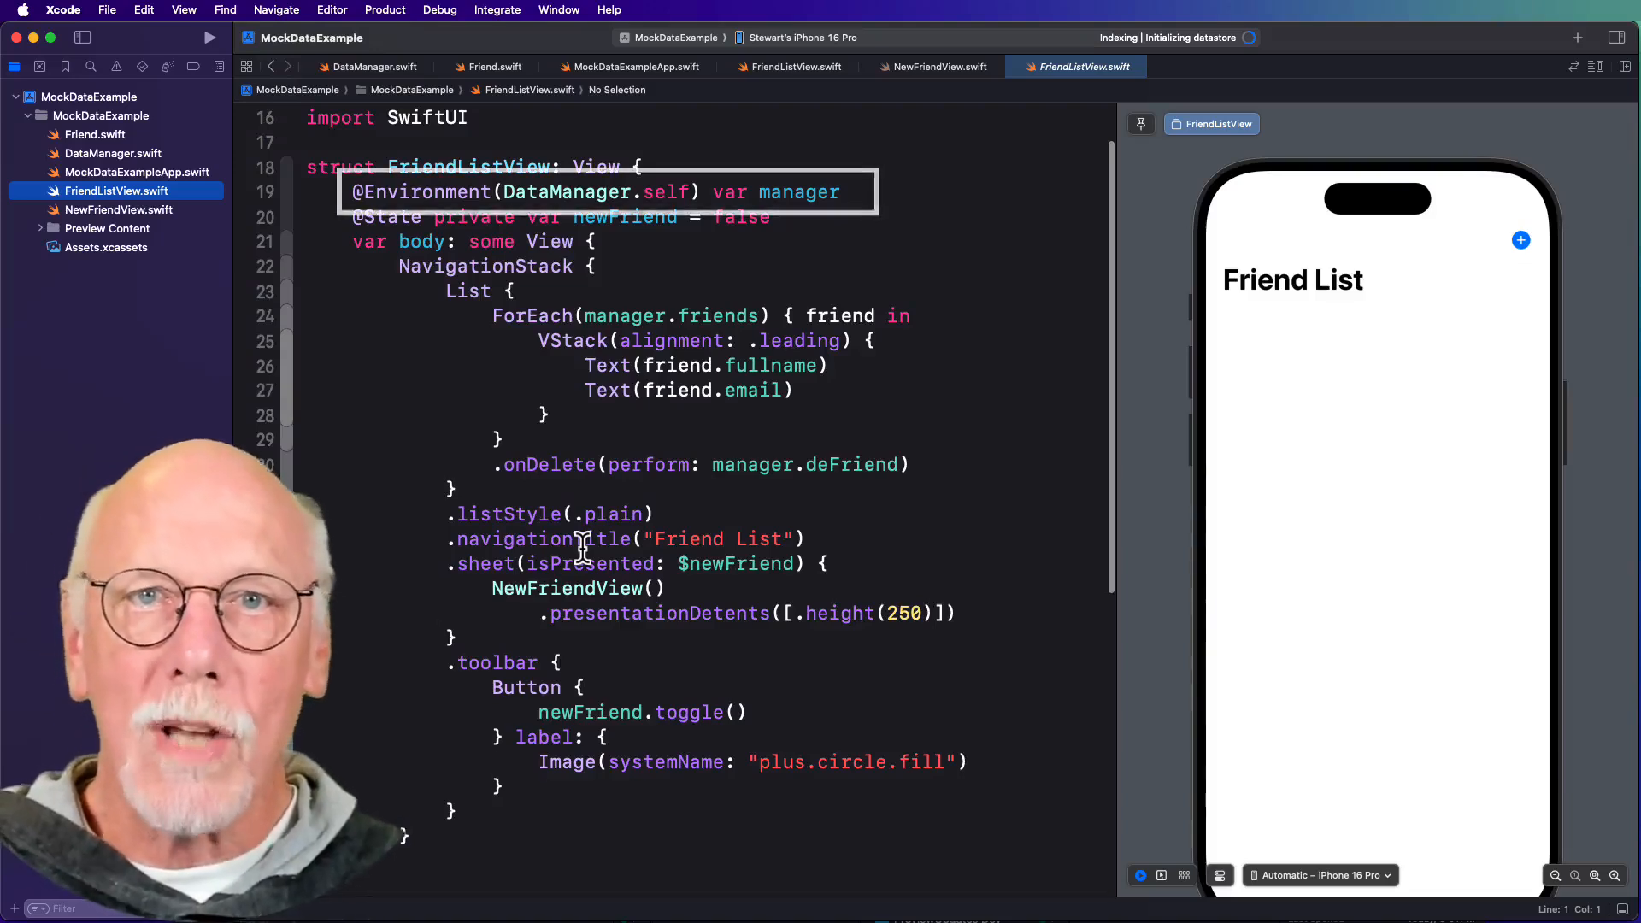
# Step: Try adding friend 'Stewart' through the preview's new-friend form, dismiss it, and reopen Friend.swift
pyautogui.scroll(-3)
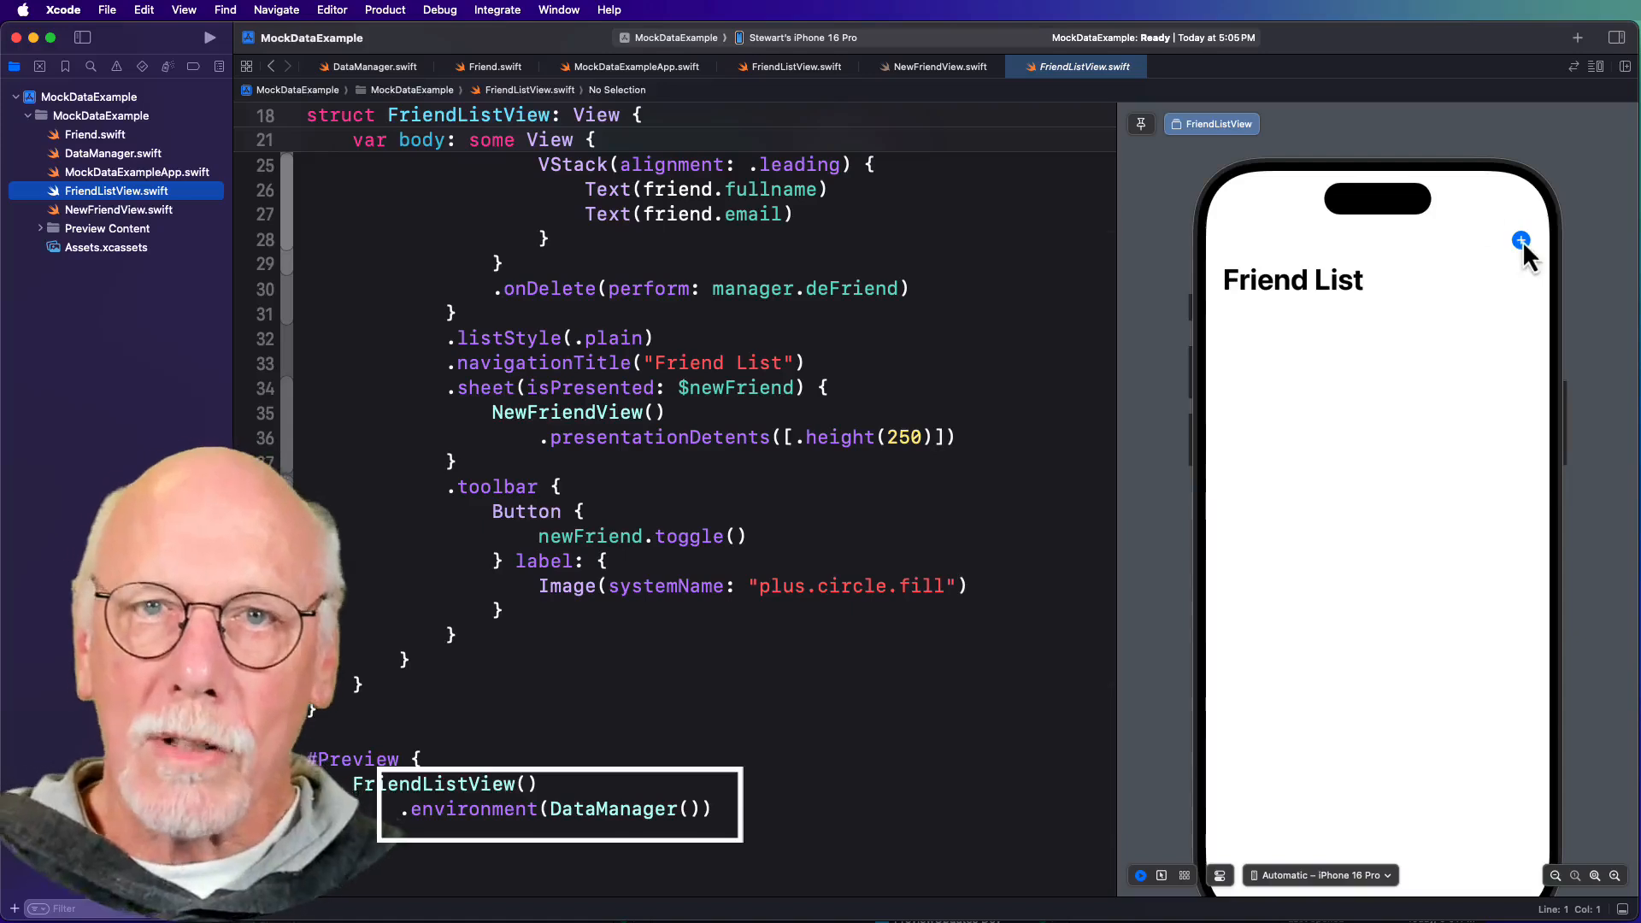
pyautogui.click(1520, 239)
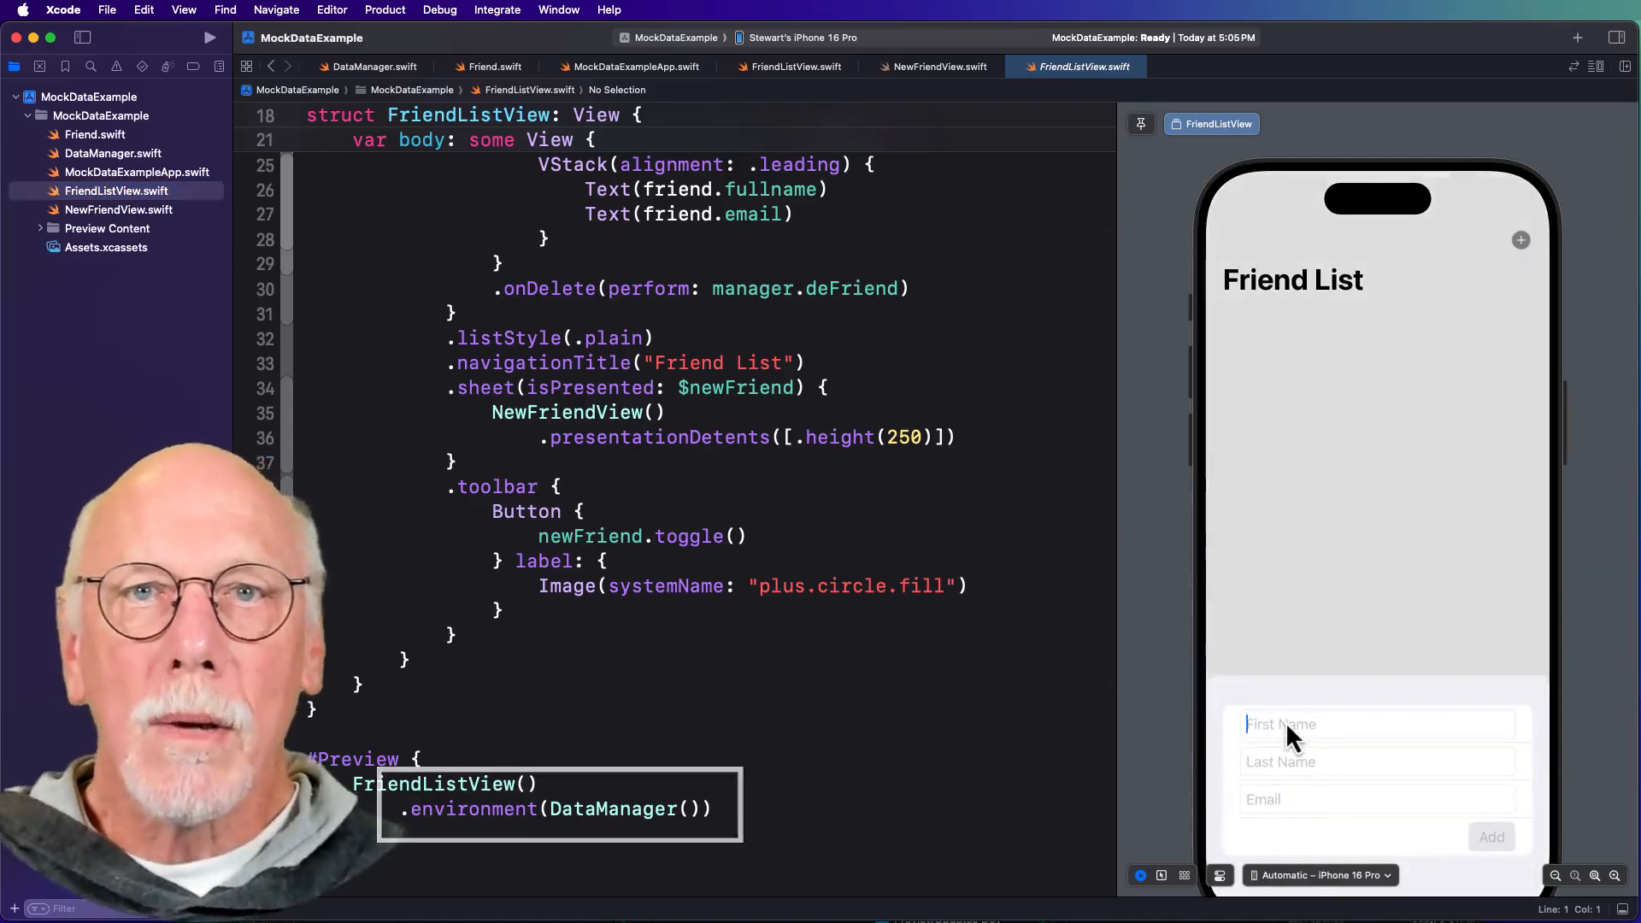
pyautogui.write('Stewart')
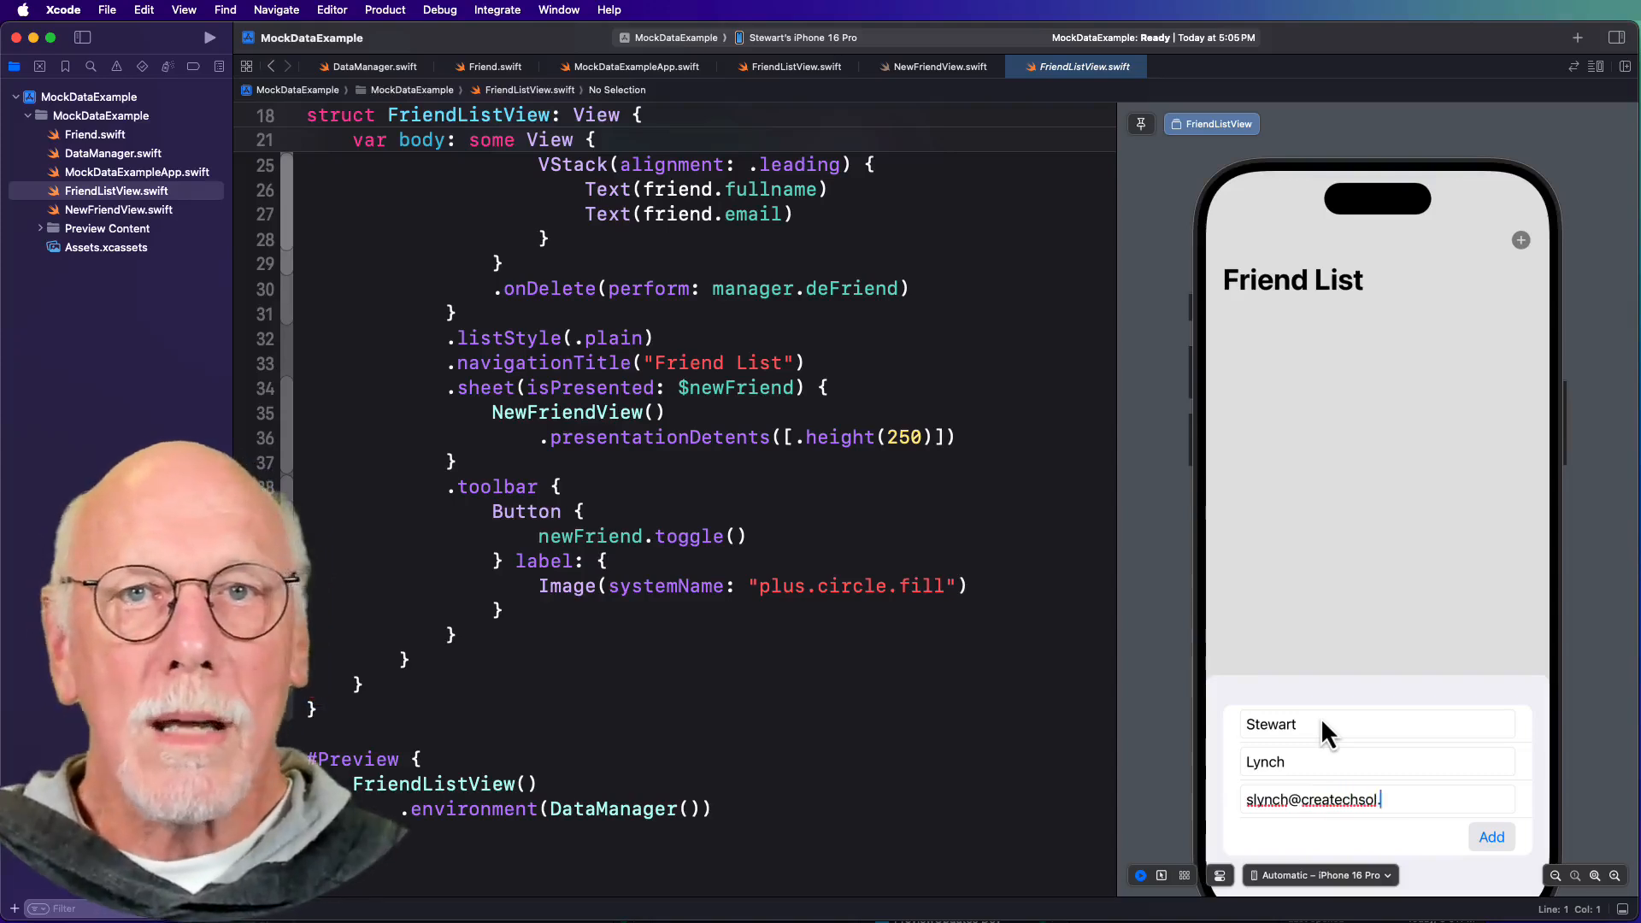
pyautogui.click(1490, 836)
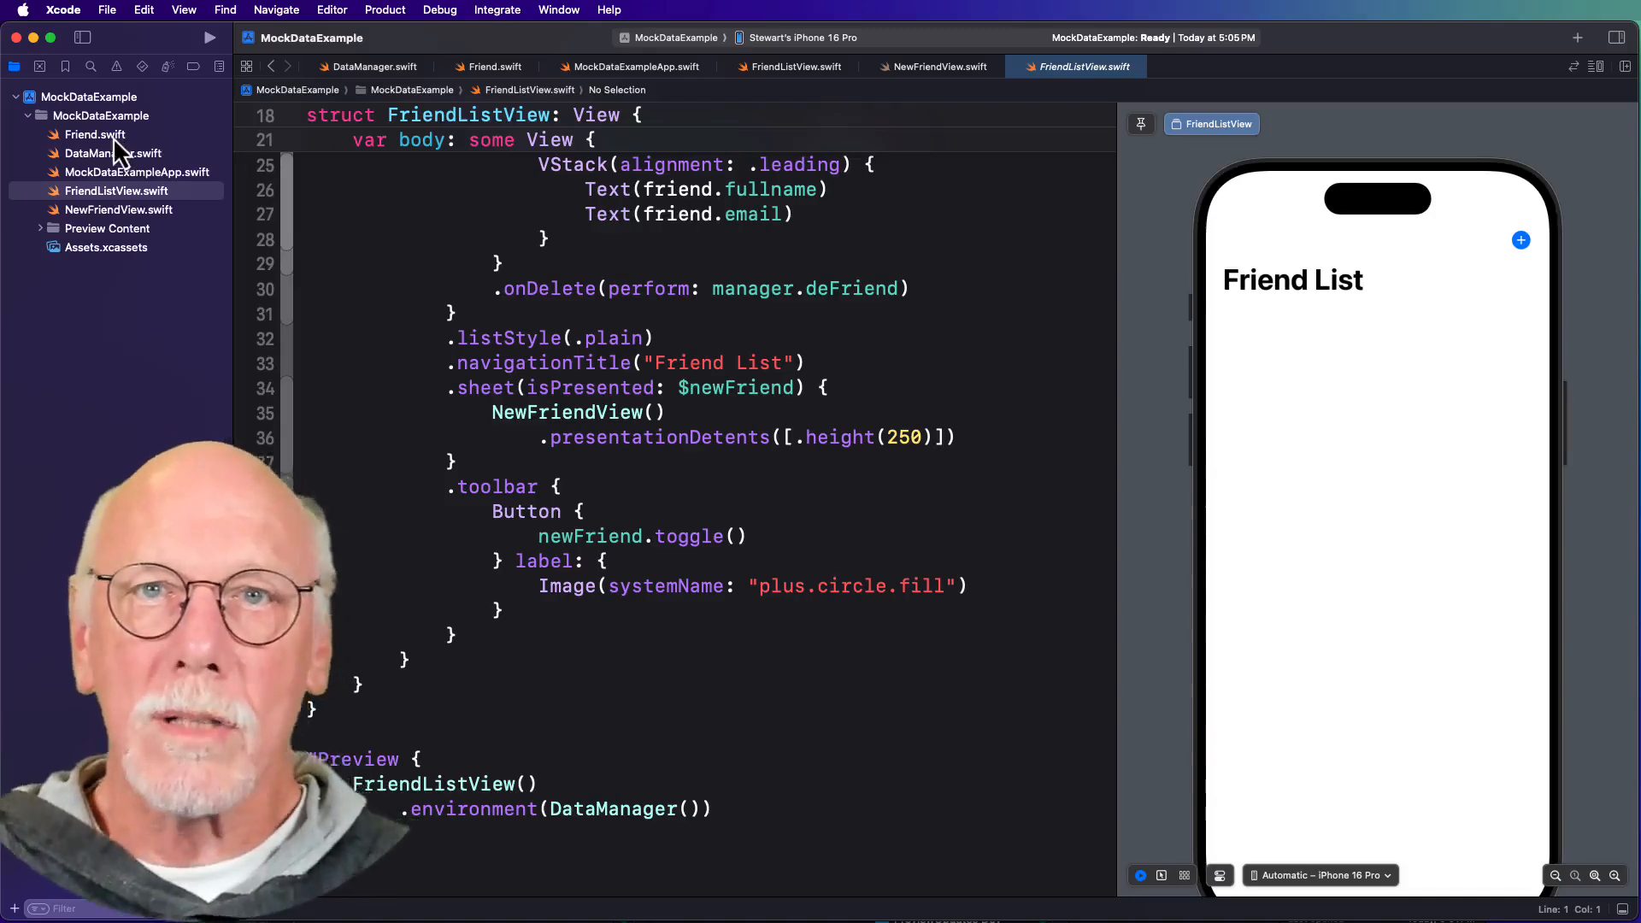
pyautogui.click(95, 134)
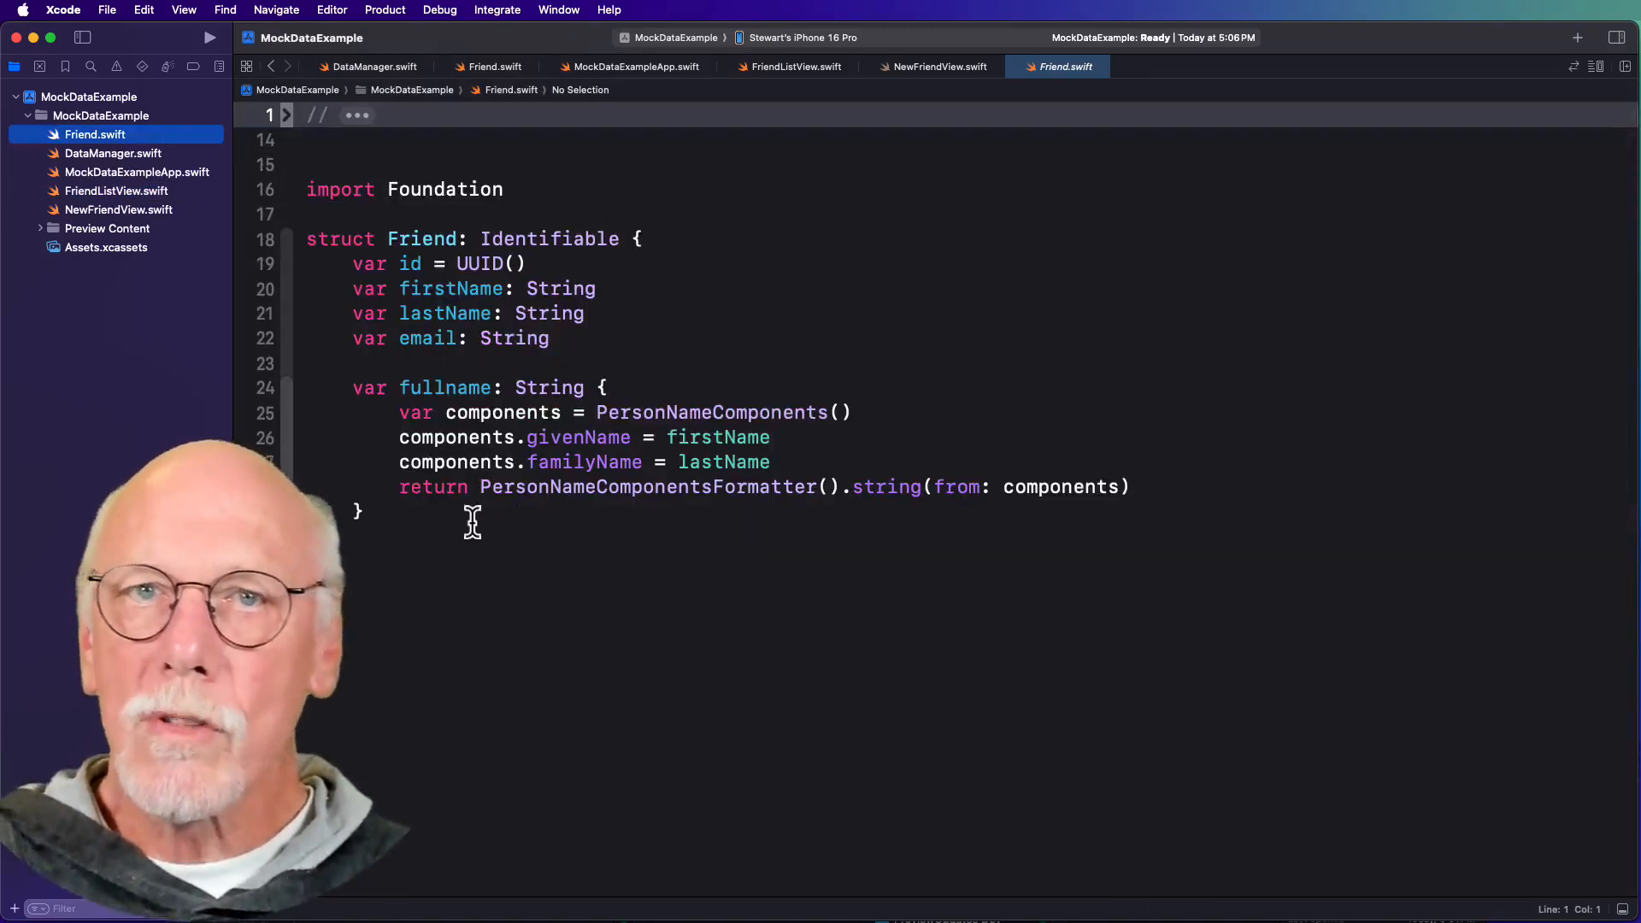
# Step: Paste a static mockData array of twenty sample friends into Friend, then open DataManager
pyautogui.press('Return')
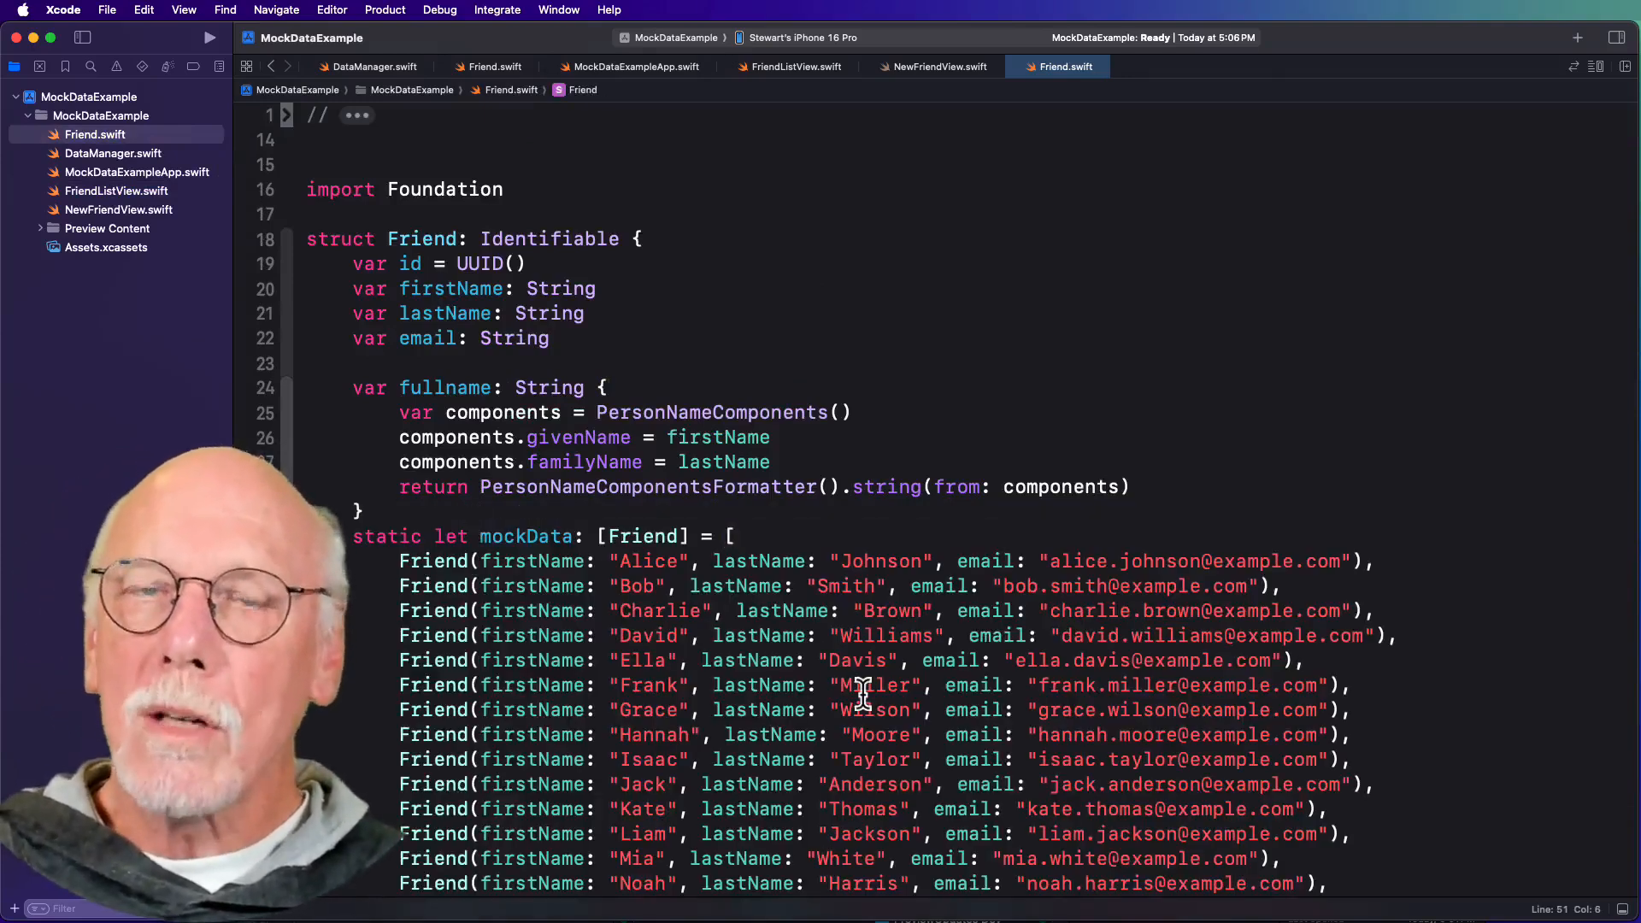
pyautogui.scroll(-3)
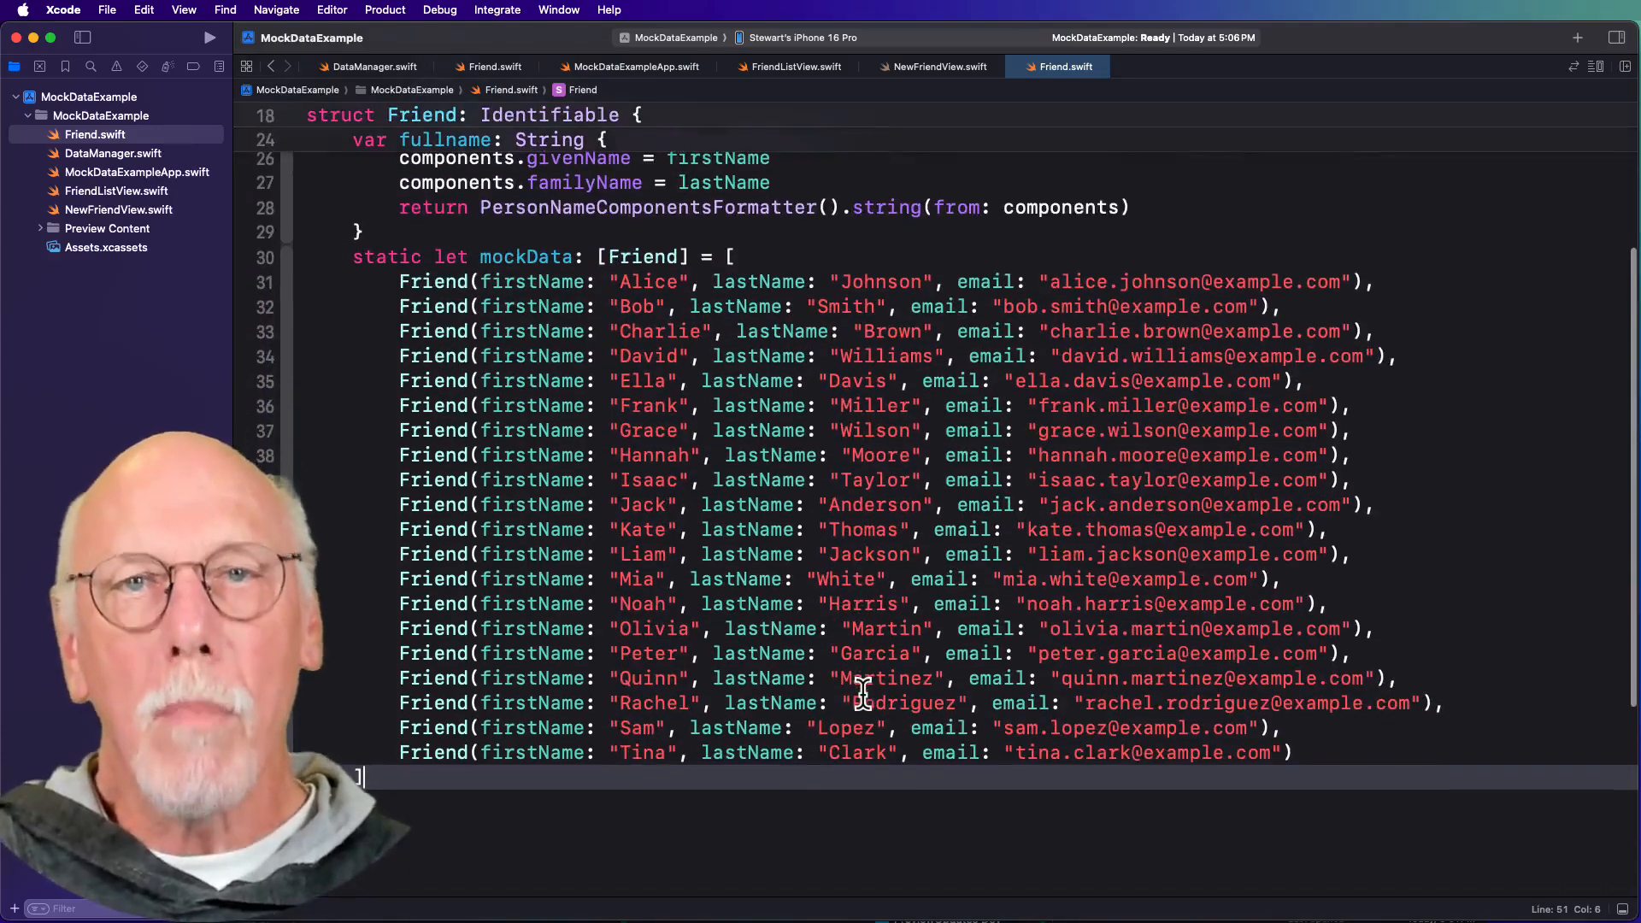
pyautogui.moveTo(123, 217)
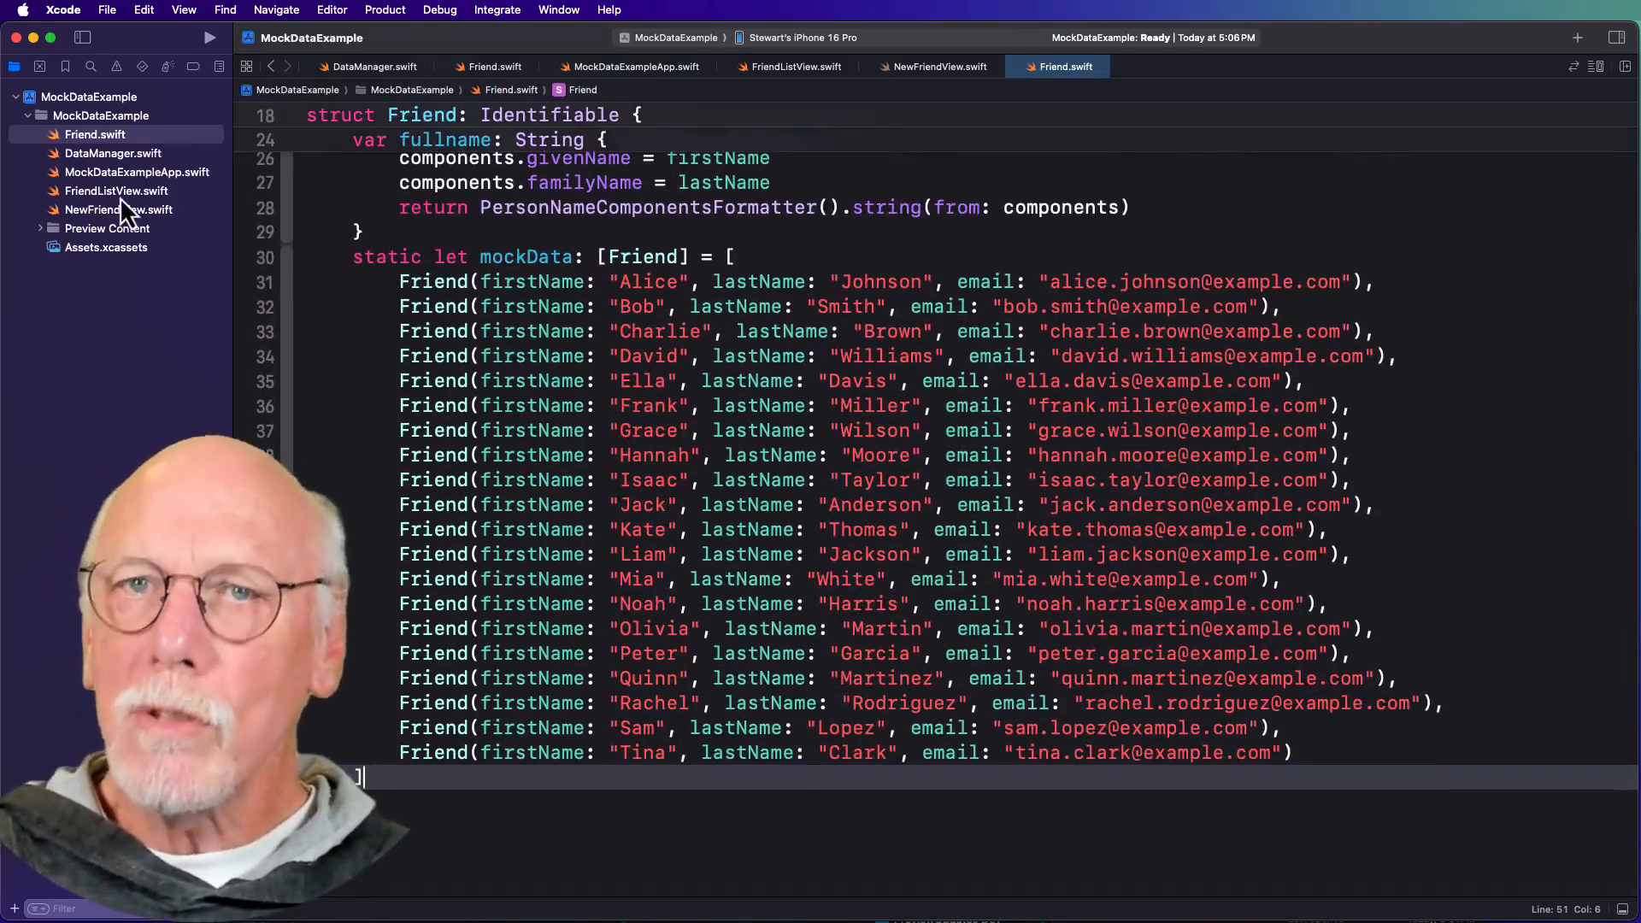
pyautogui.click(113, 153)
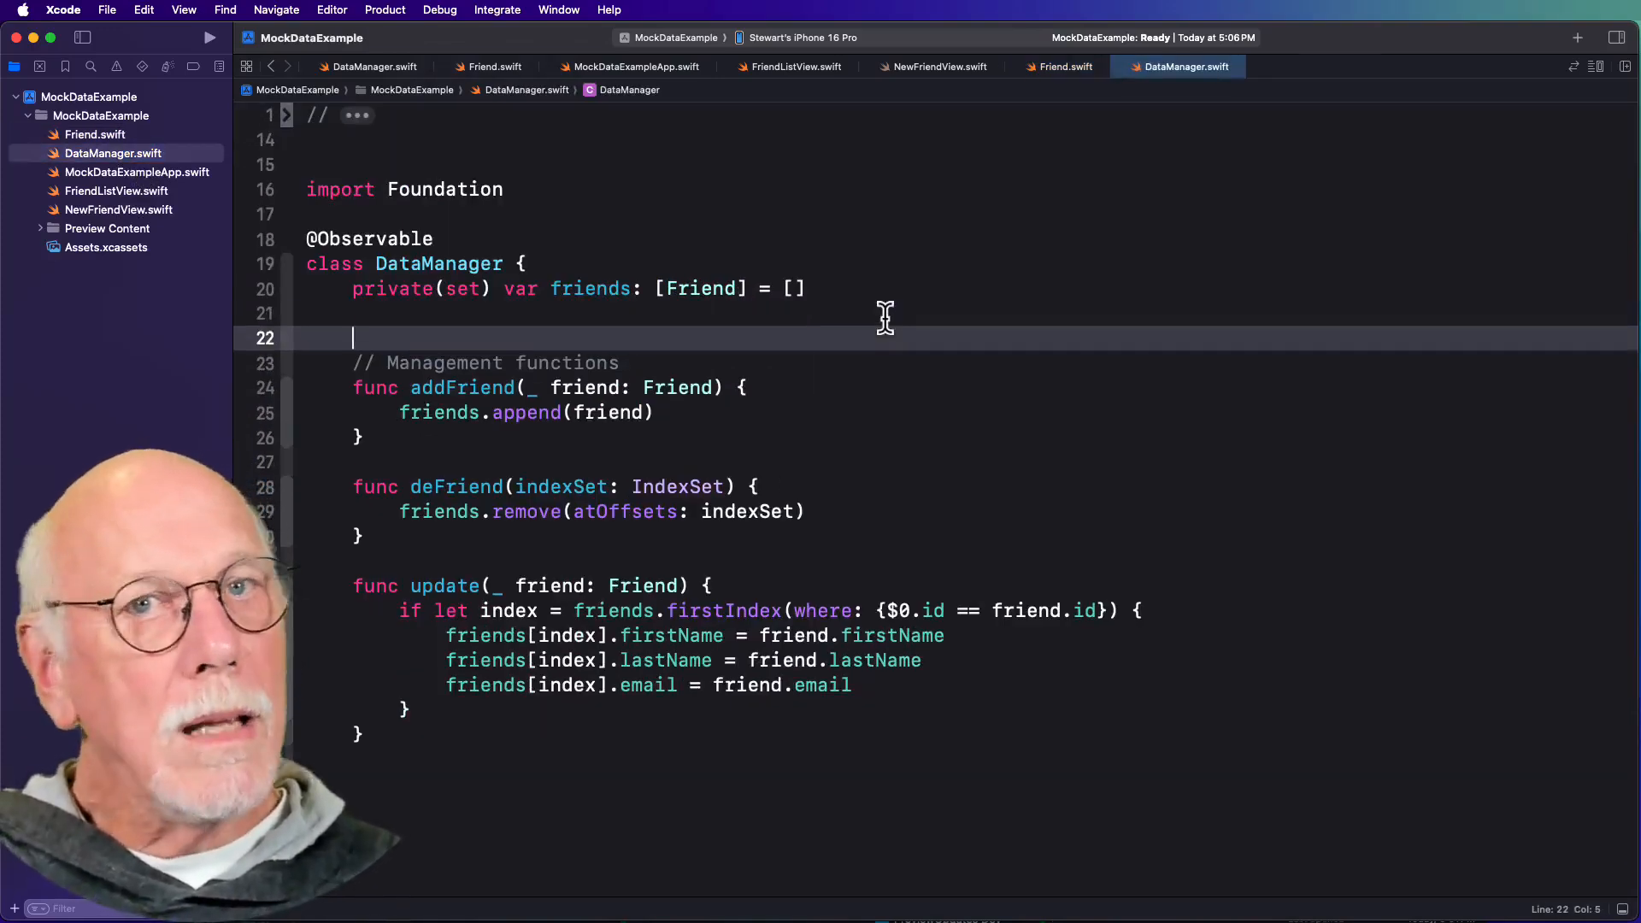
# Step: Add func setMock() to DataManager that sets friends = Friend.mockData
pyautogui.write('func setMock() {')
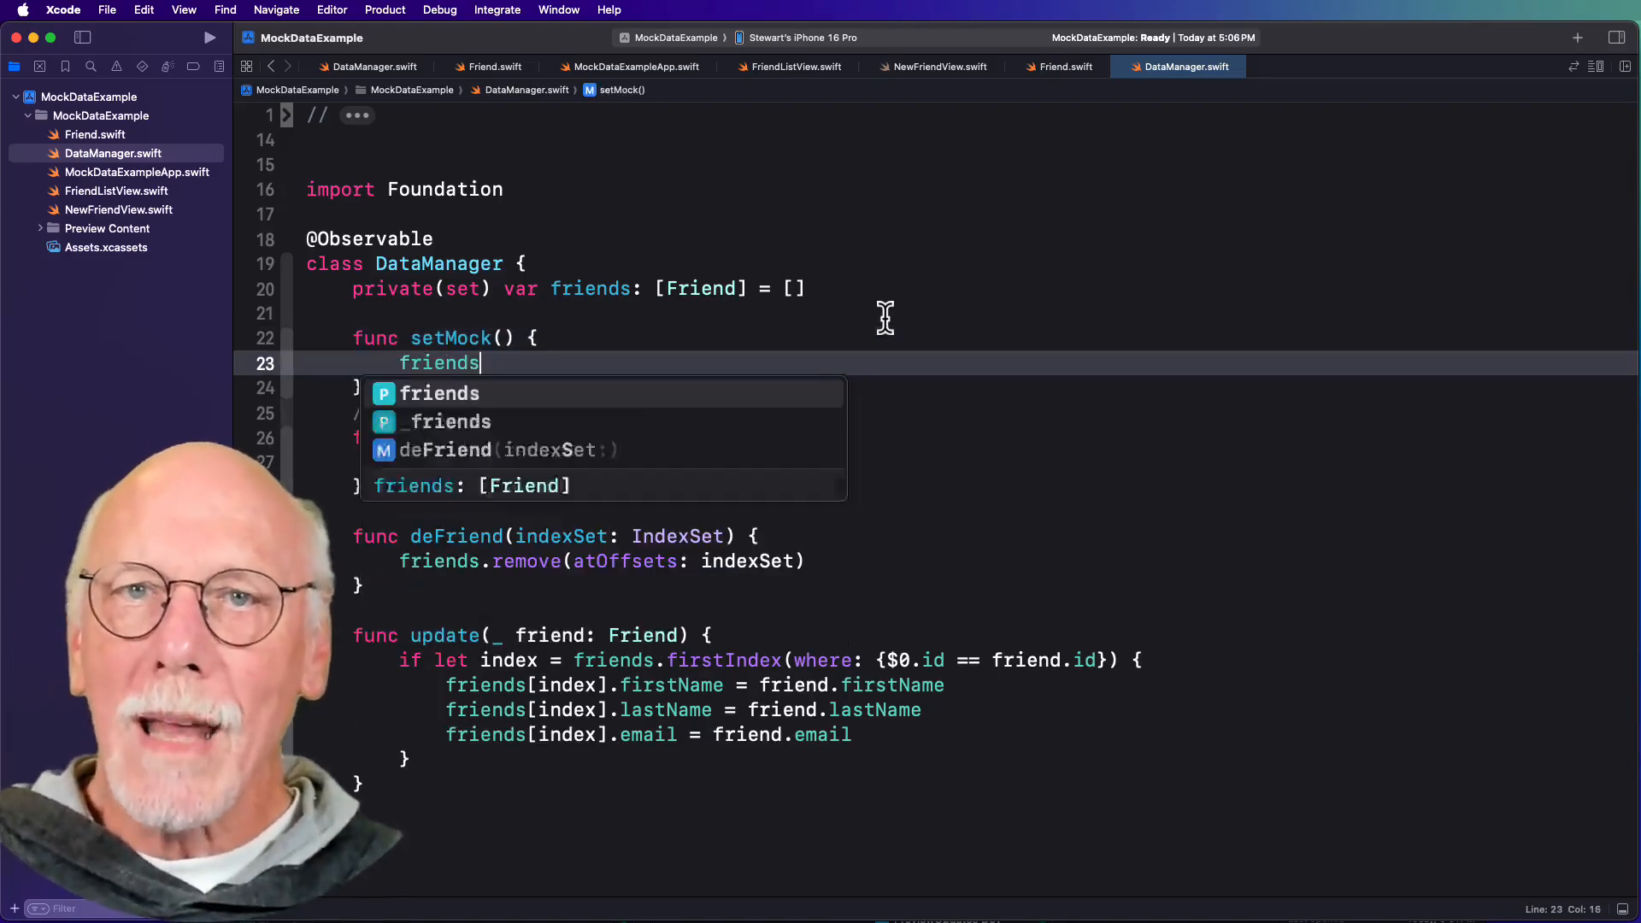
pyautogui.write('= Friend.mockData')
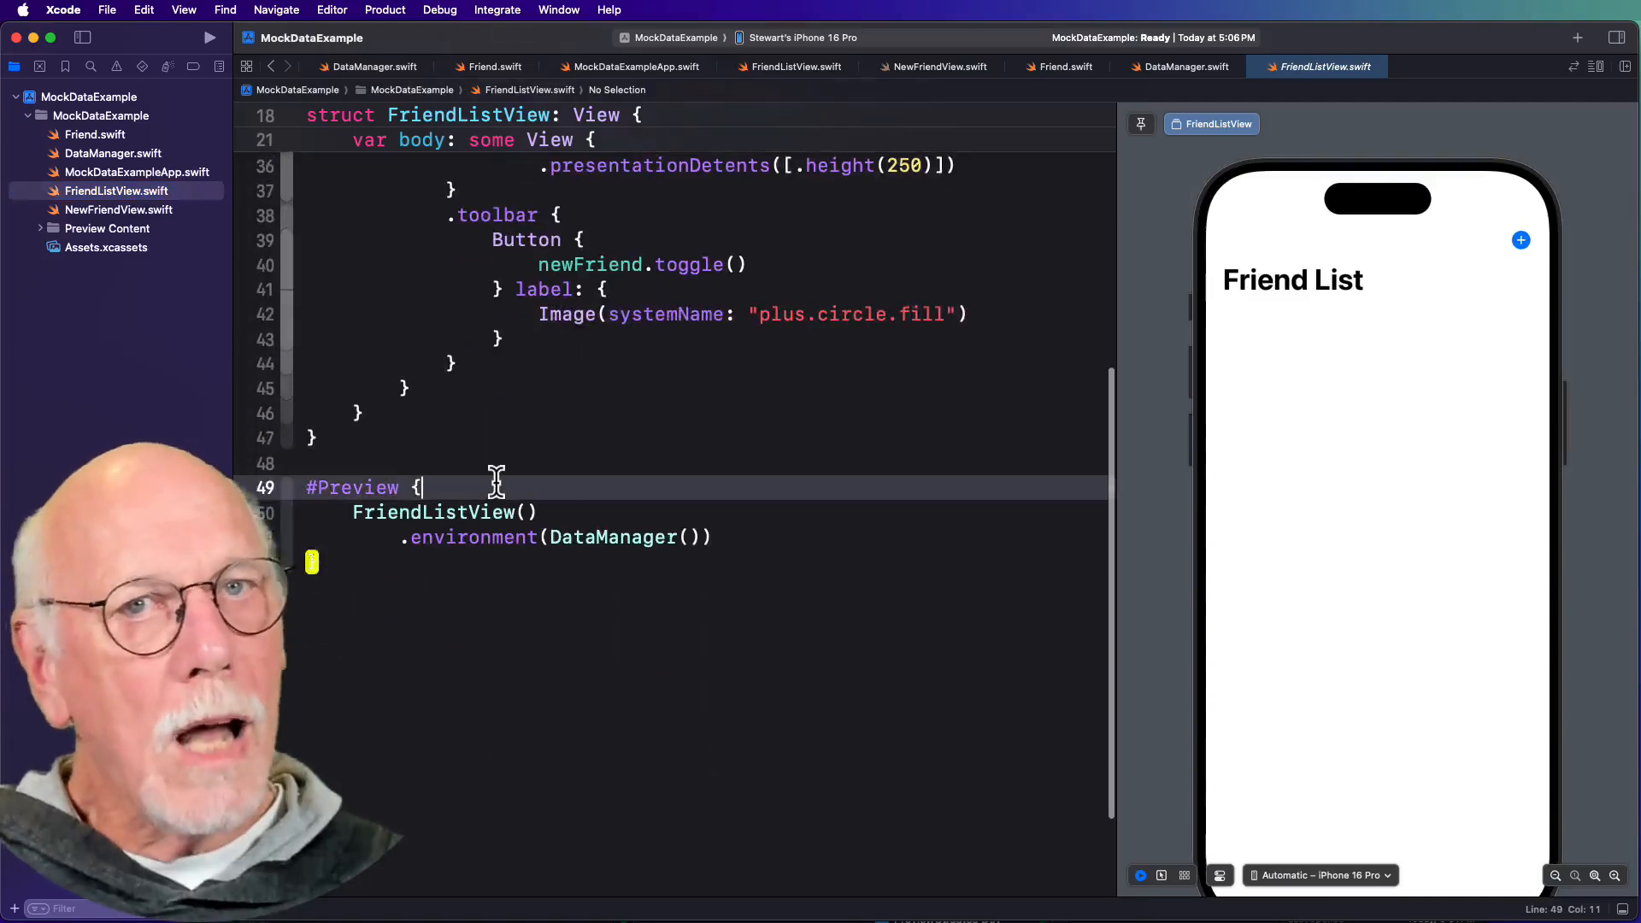
pyautogui.write('@Previewable @State var')
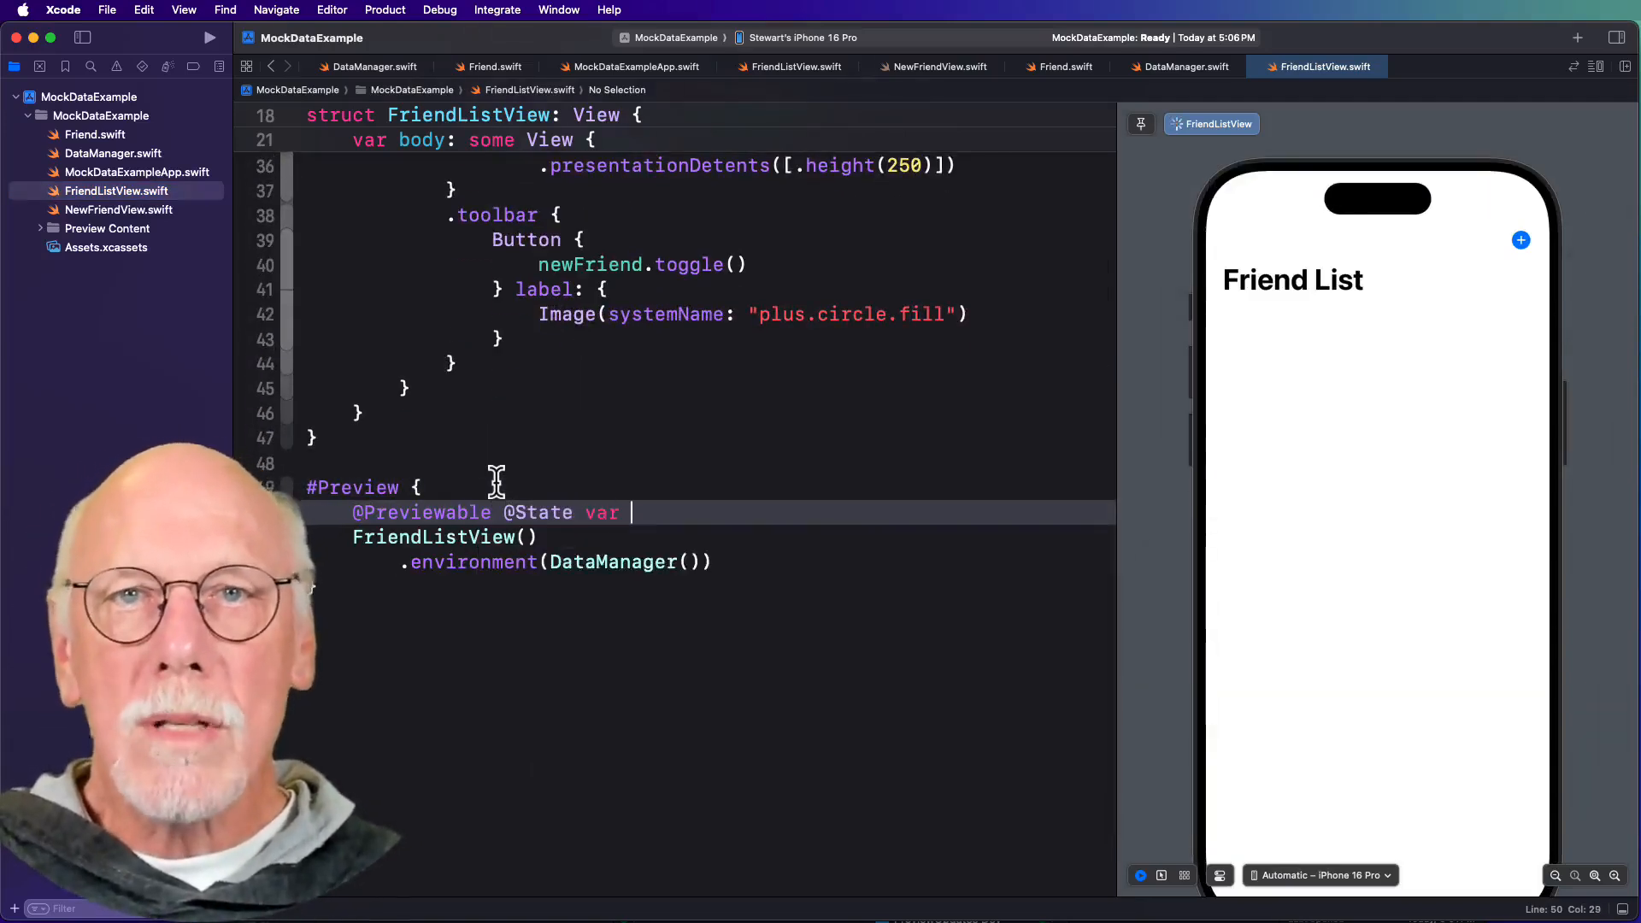
pyautogui.write('manager = DataManager')
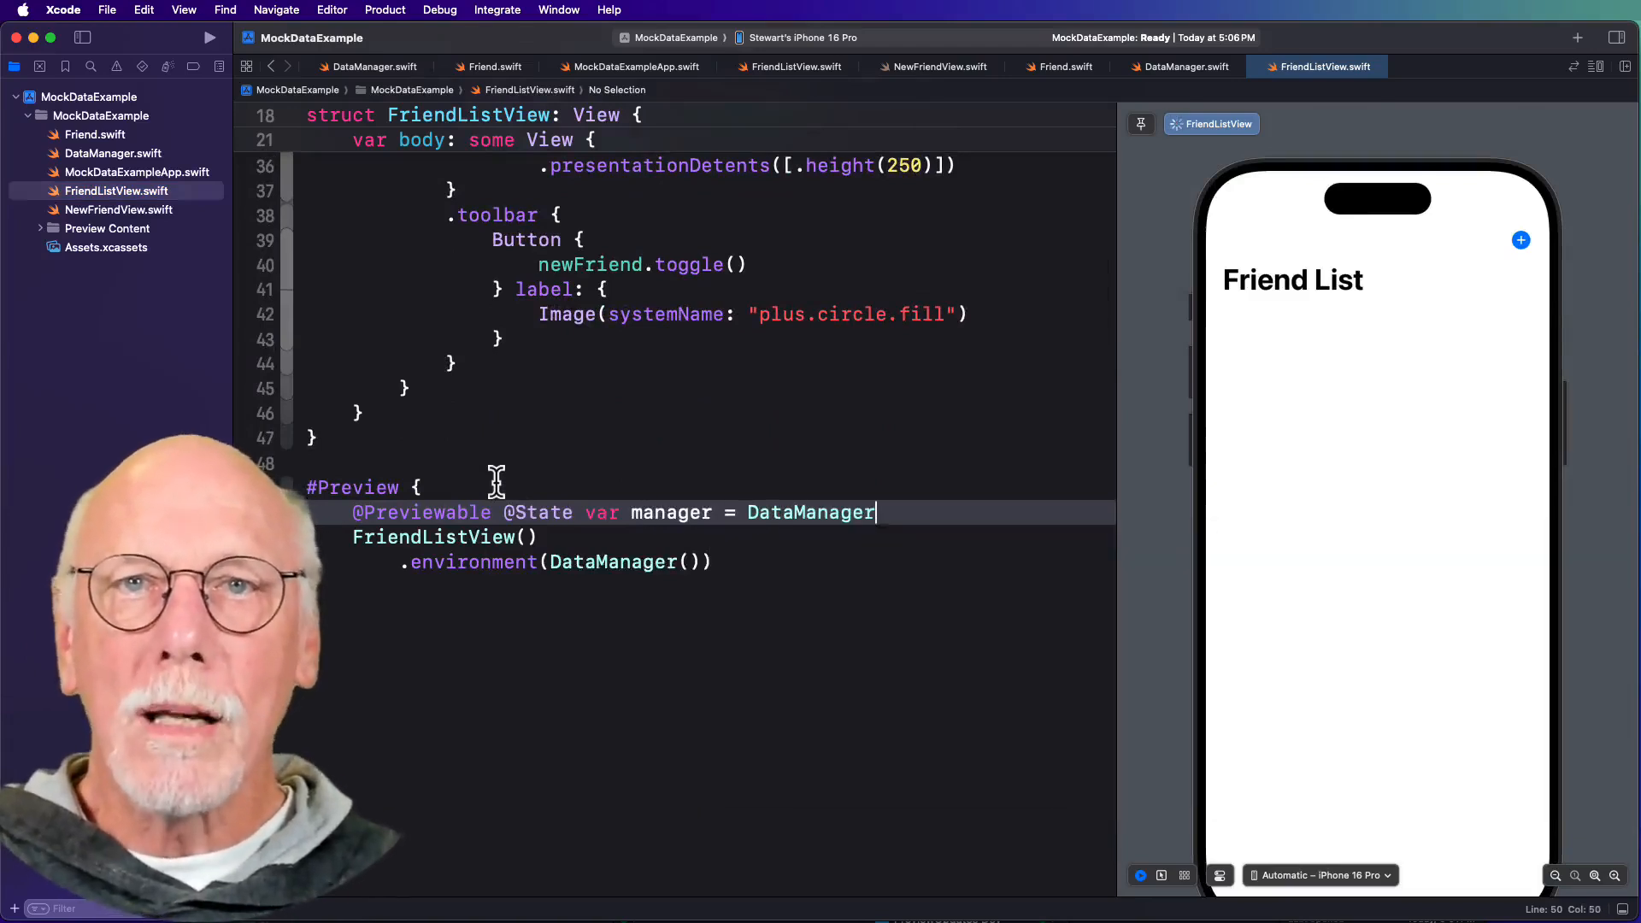
pyautogui.write('manager.')
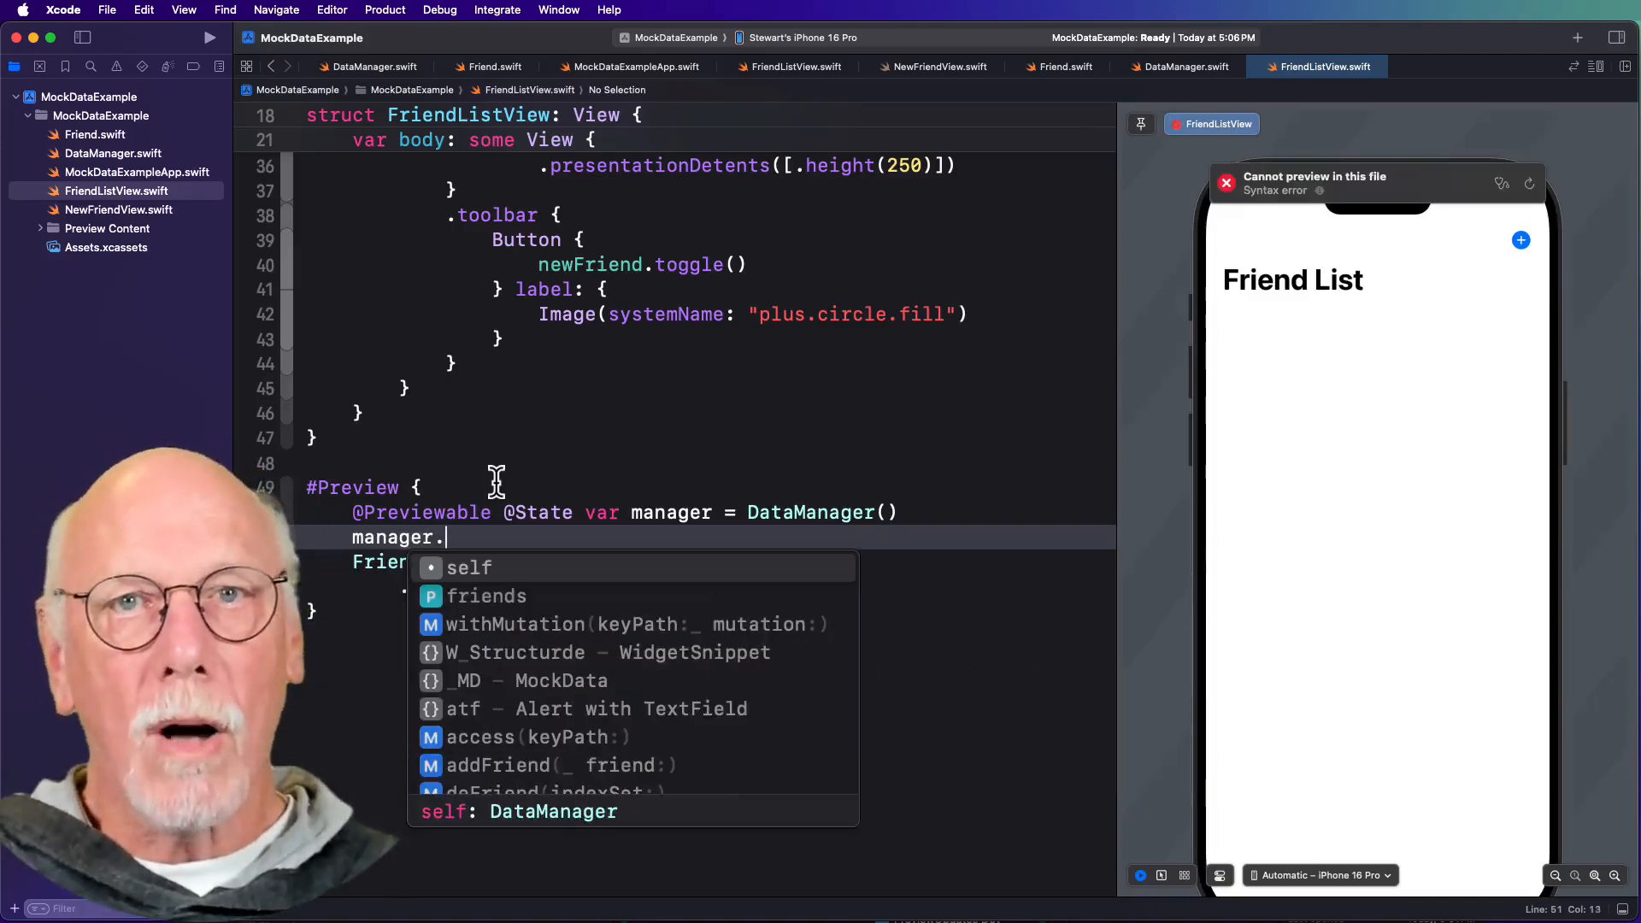
pyautogui.write('setMock(')
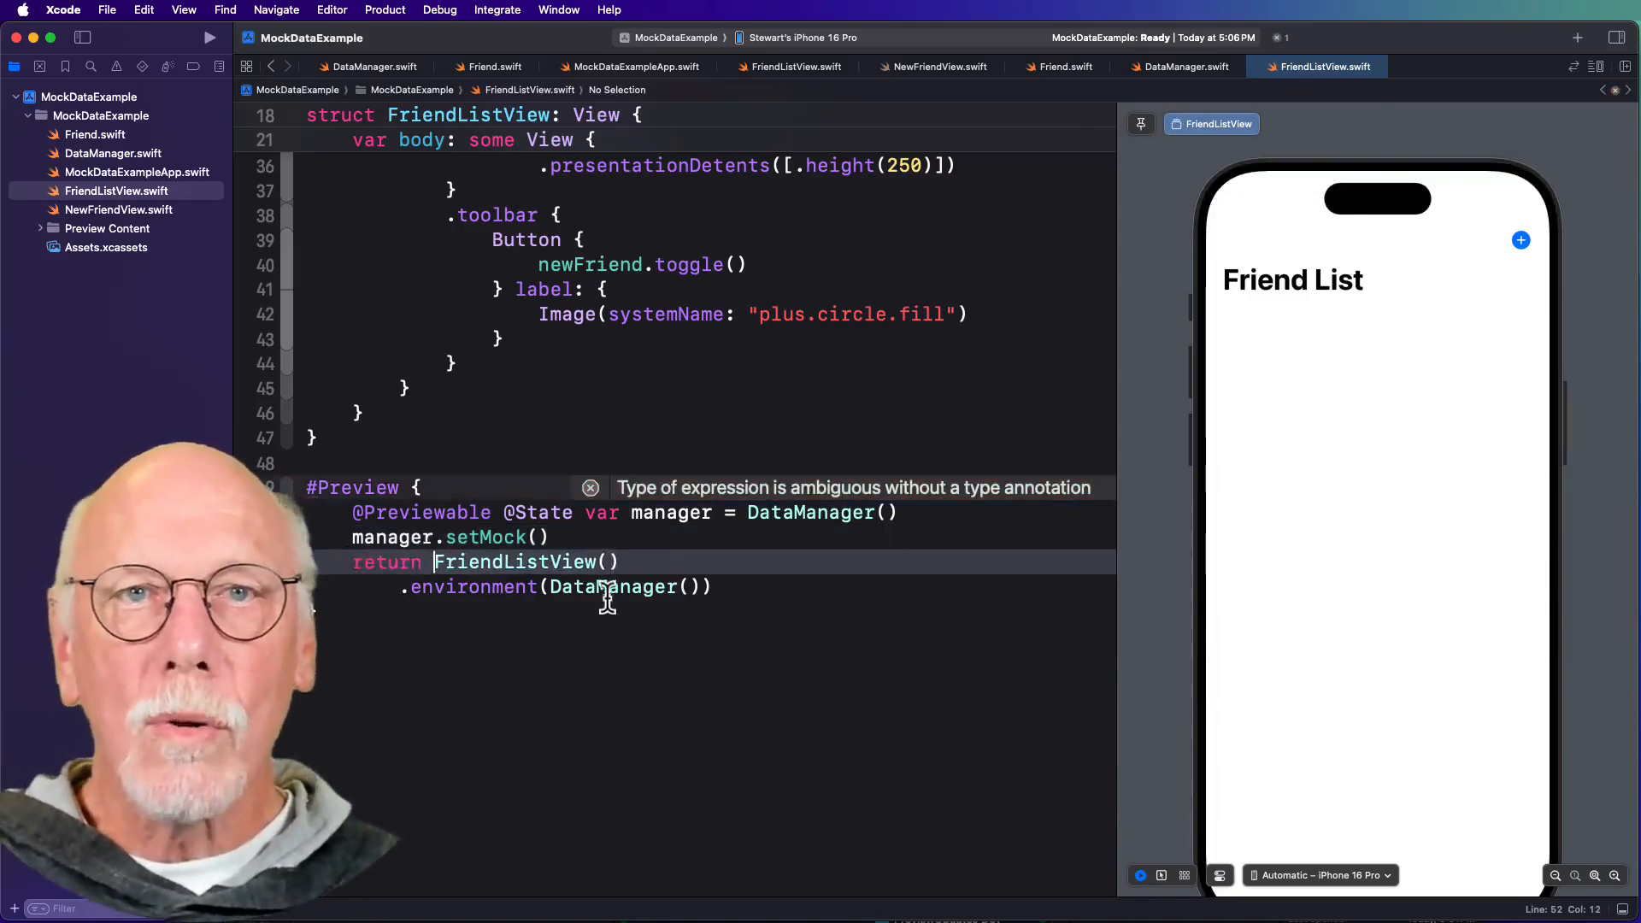
pyautogui.write('manager')
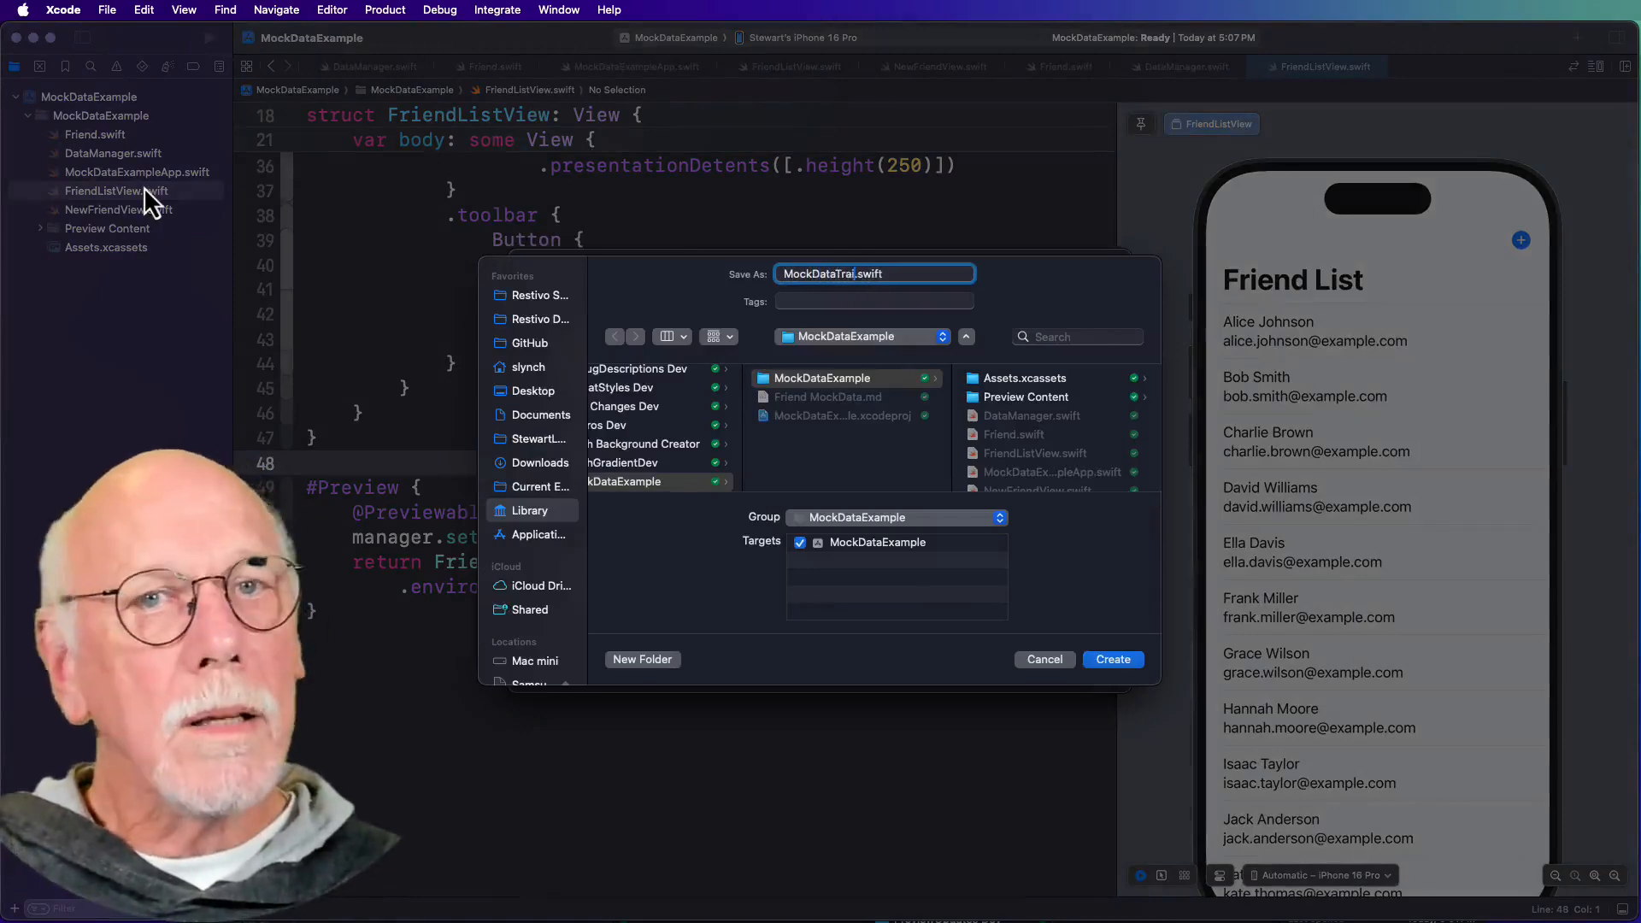
pyautogui.click(1113, 659)
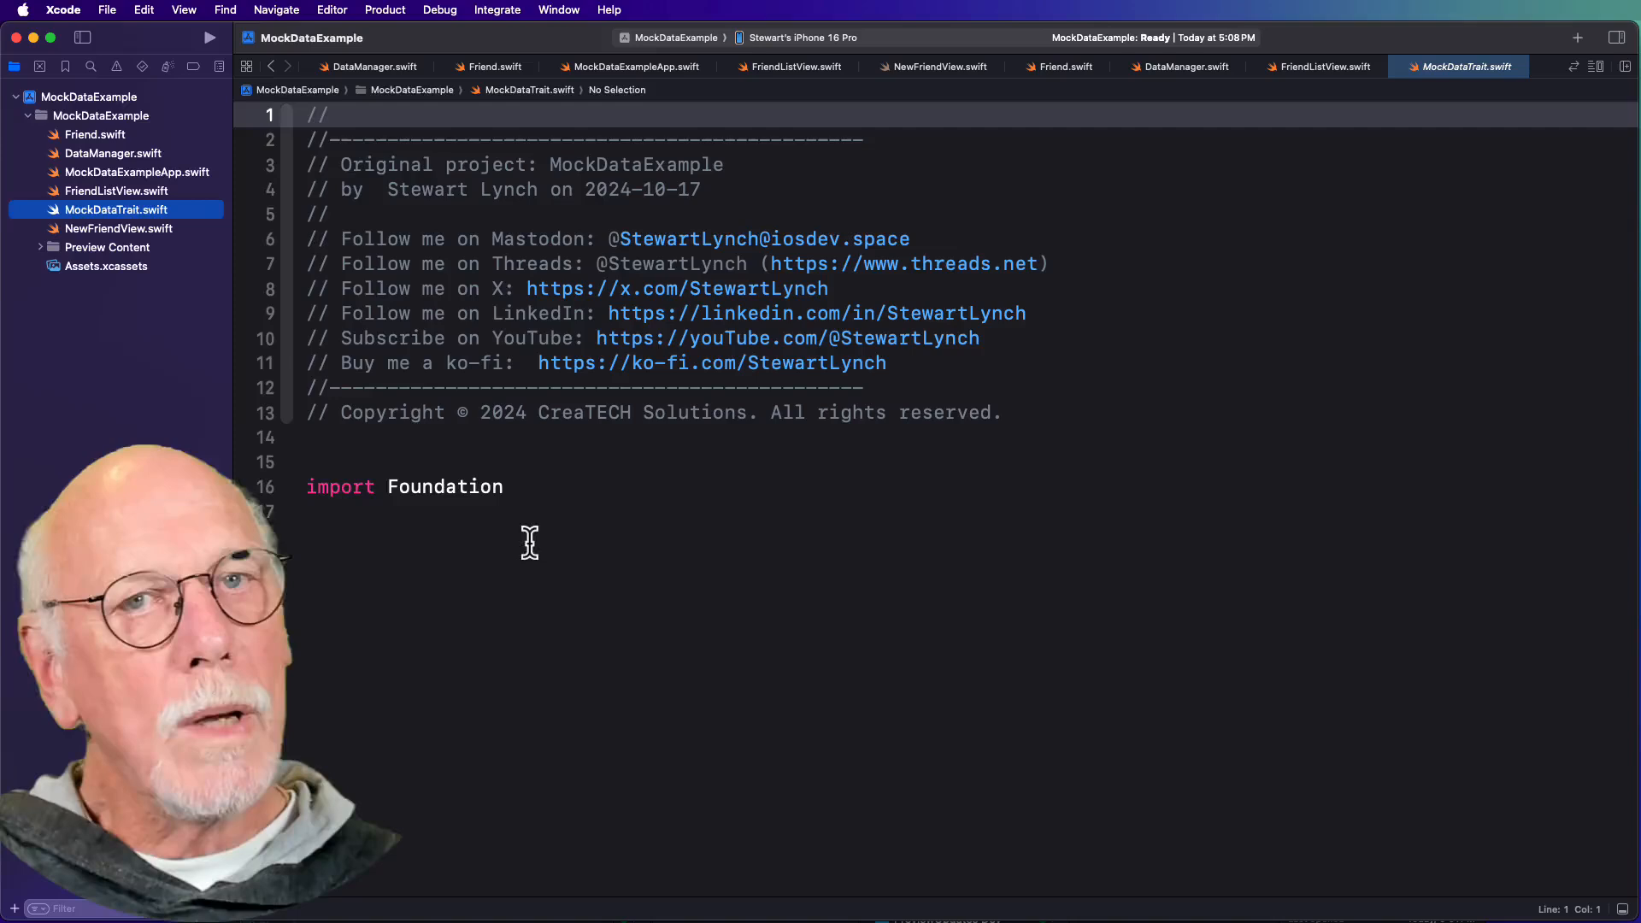
# Step: Declare struct MockDataTrait: PreviewModifier with the body(content:) function stub
pyautogui.write('SwiftUI')
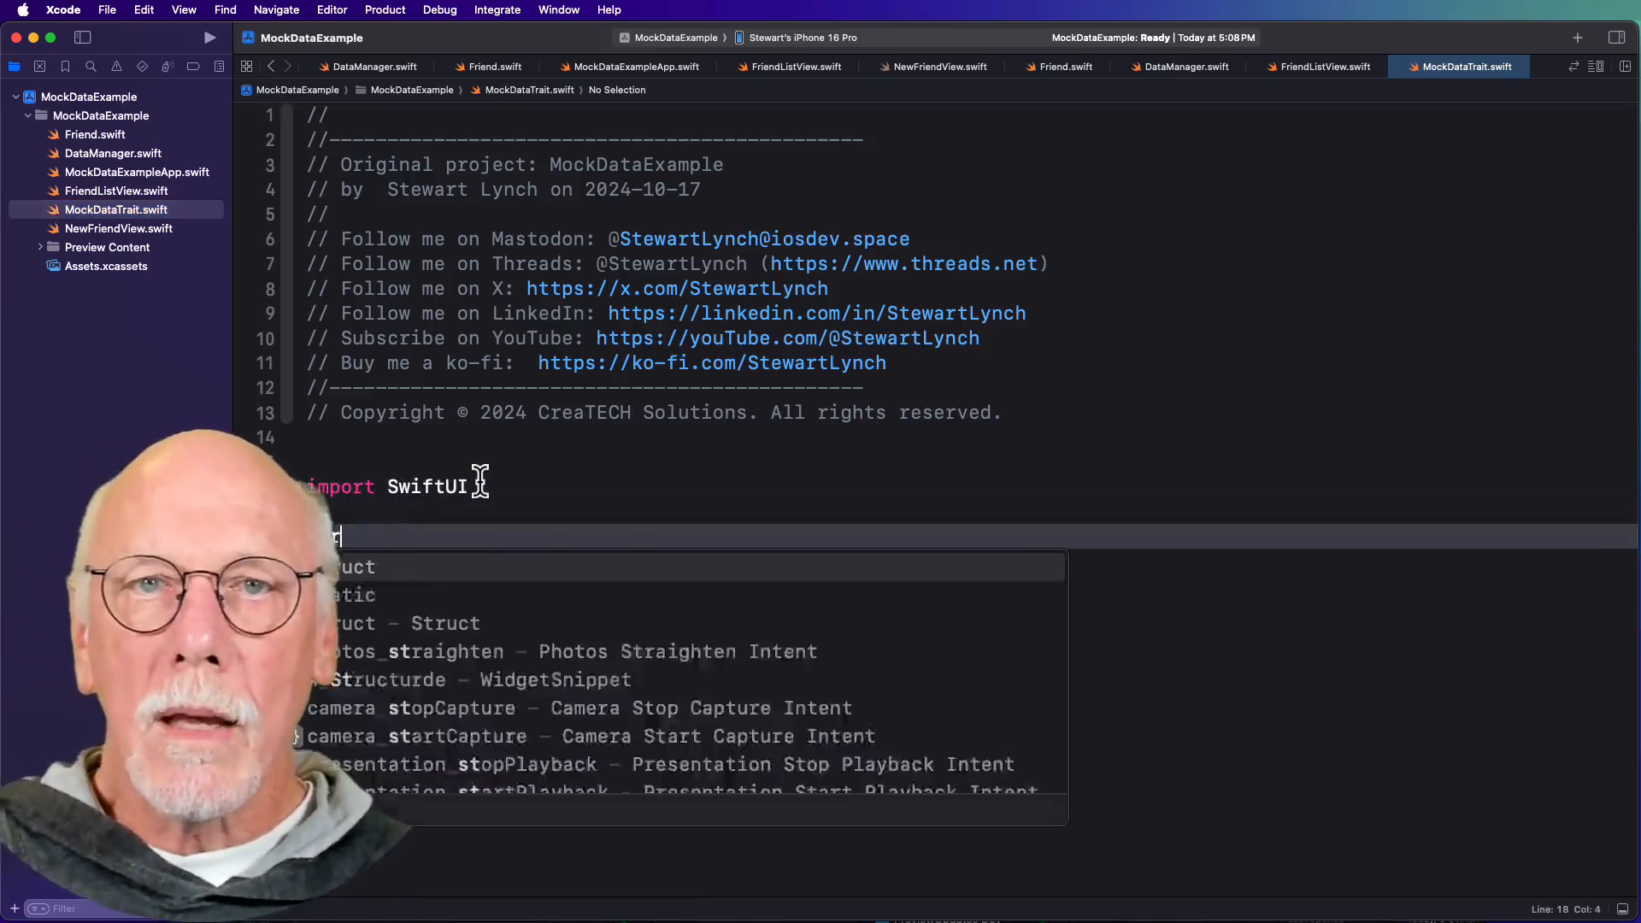
pyautogui.write('struct MockDataTrait')
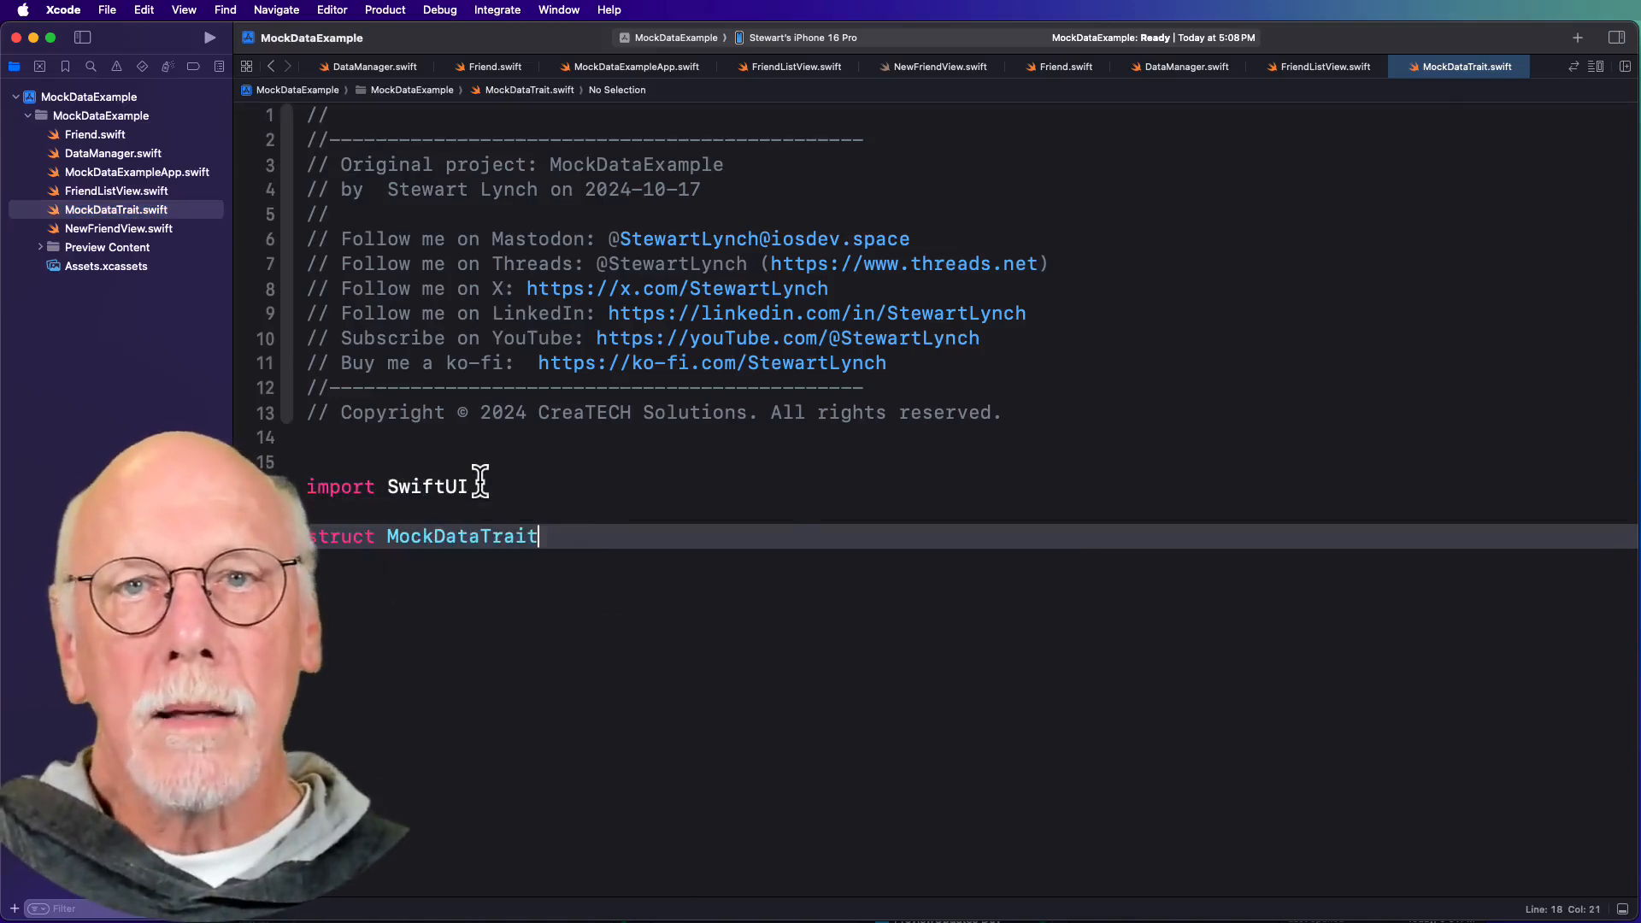
pyautogui.write(': PRe')
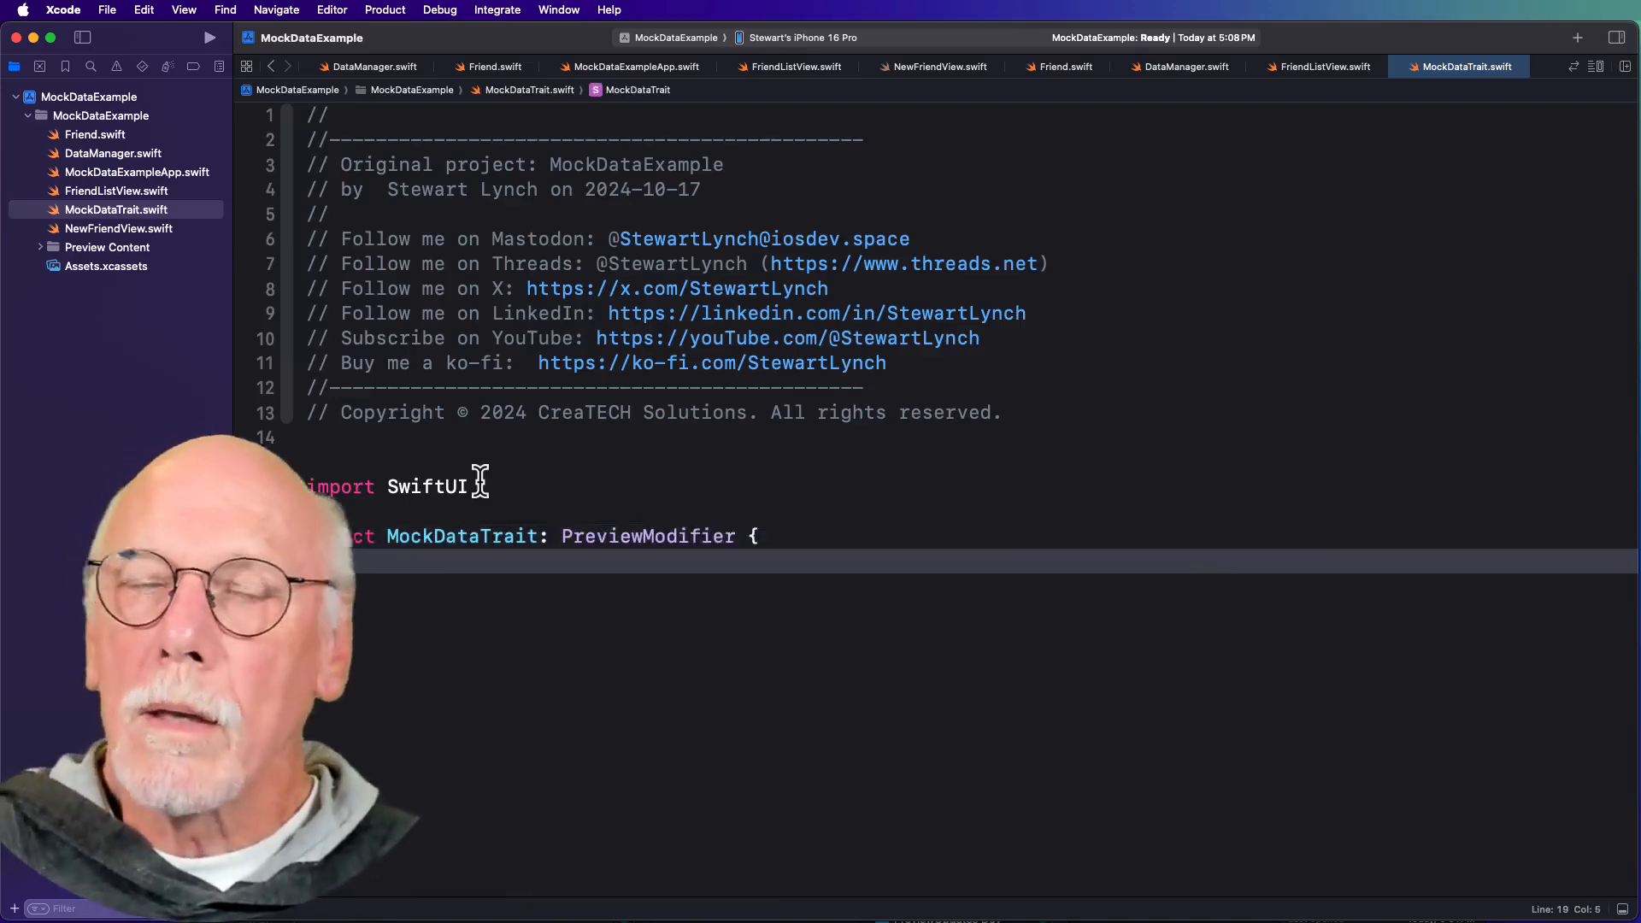
pyautogui.write('func b')
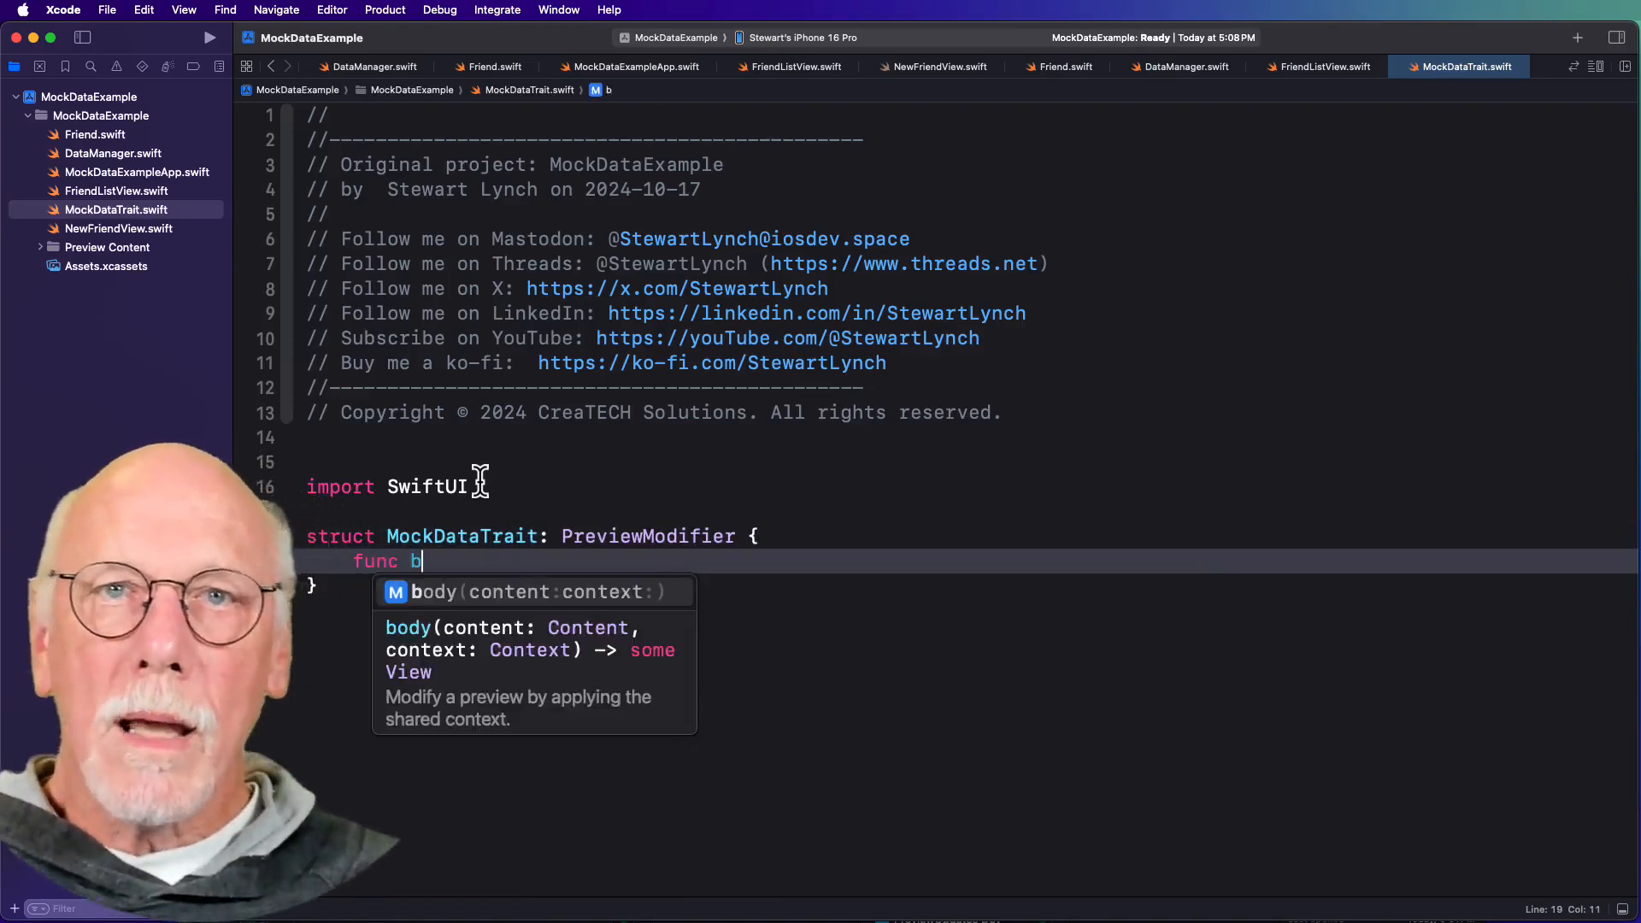
pyautogui.press('return')
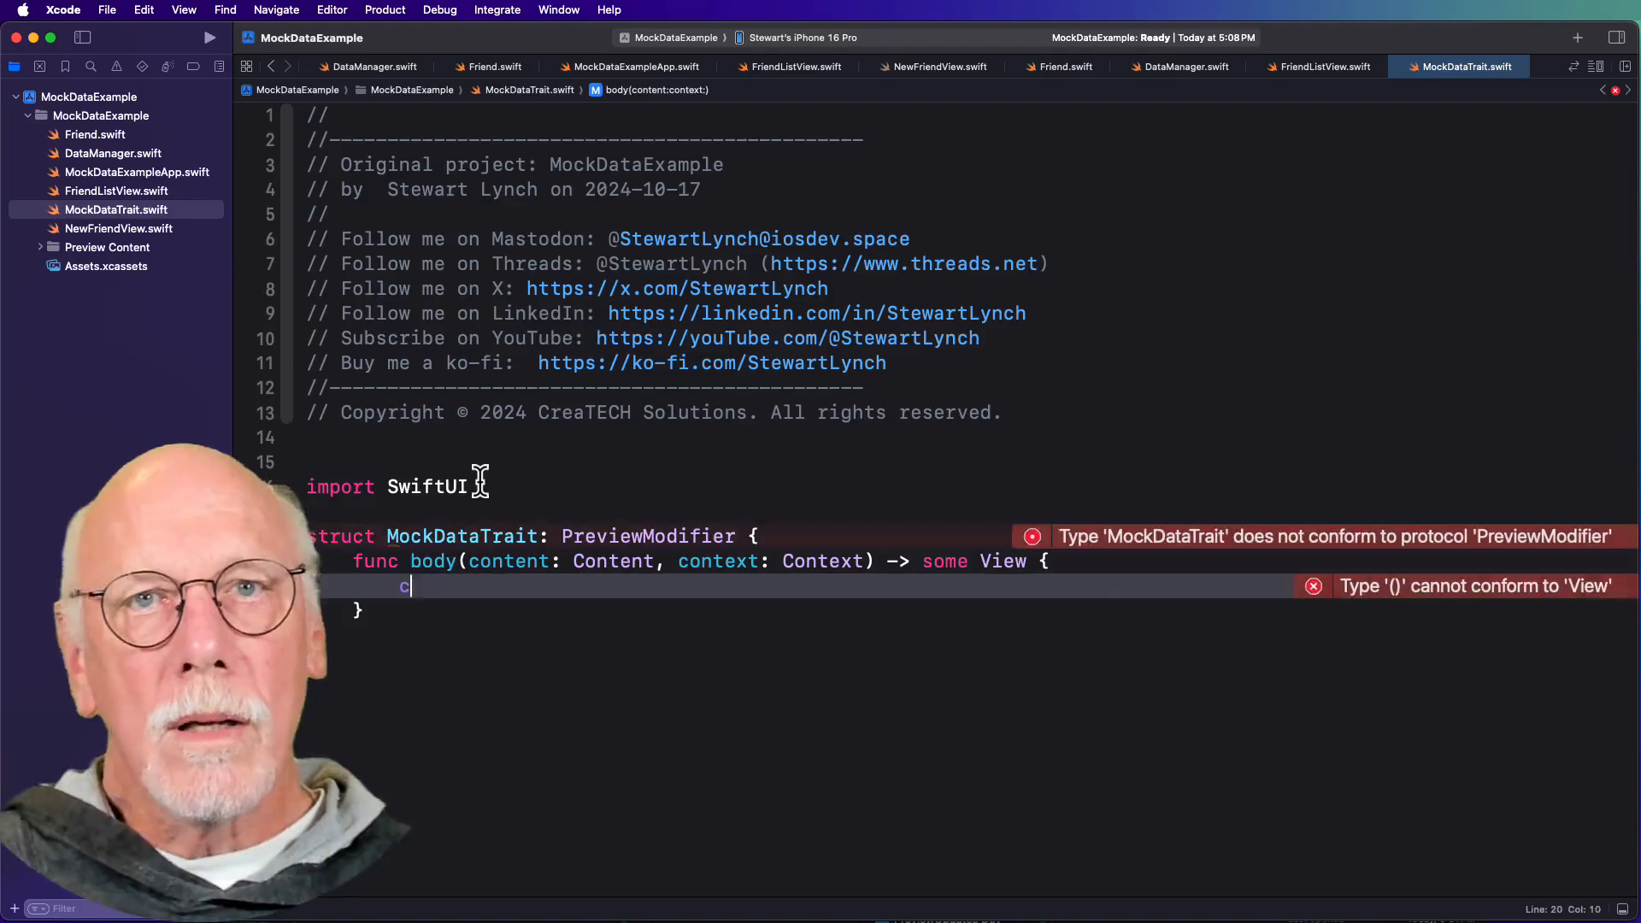
pyautogui.write('ontent')
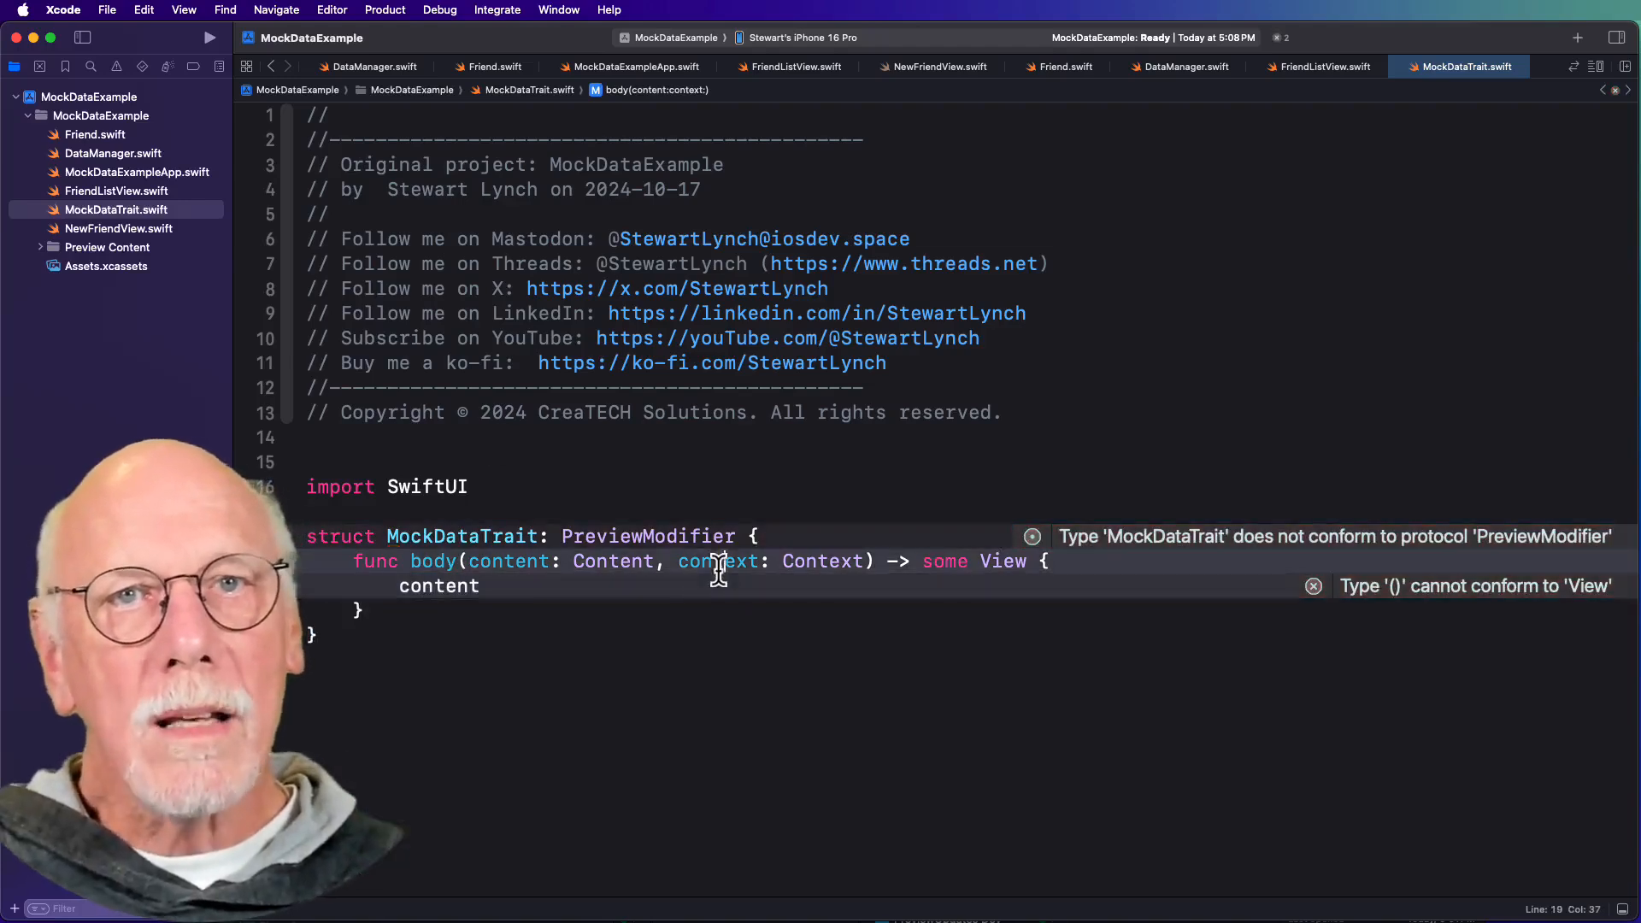
pyautogui.write('Void')
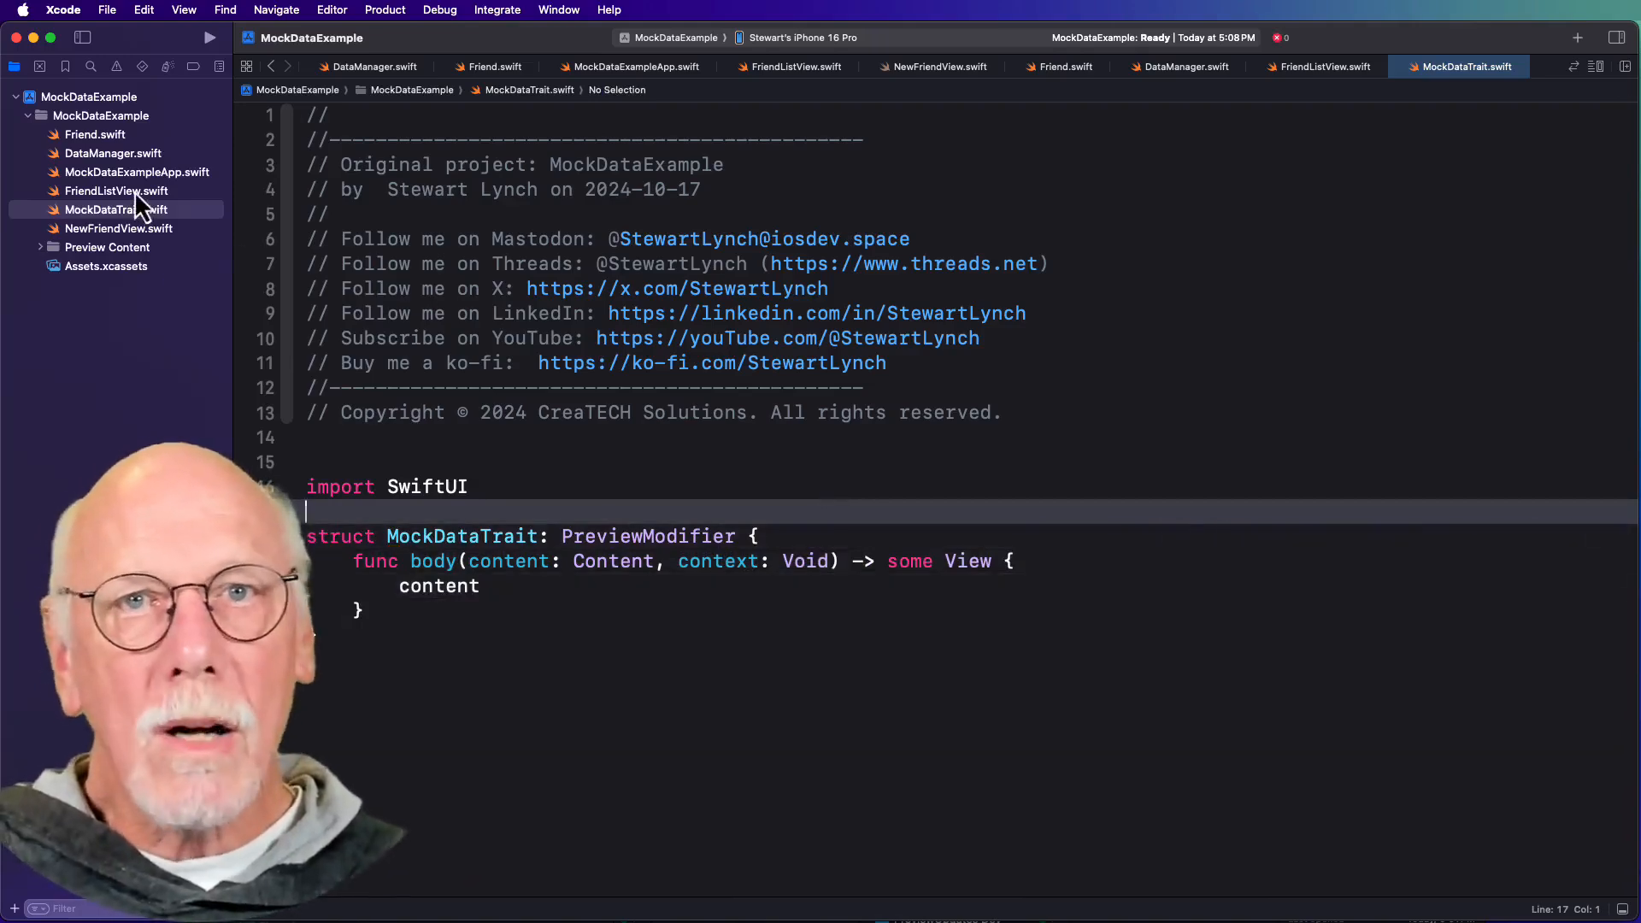
# Step: Fill body with the mock DataManager setup and return content.environment(manager)
pyautogui.click(116, 190)
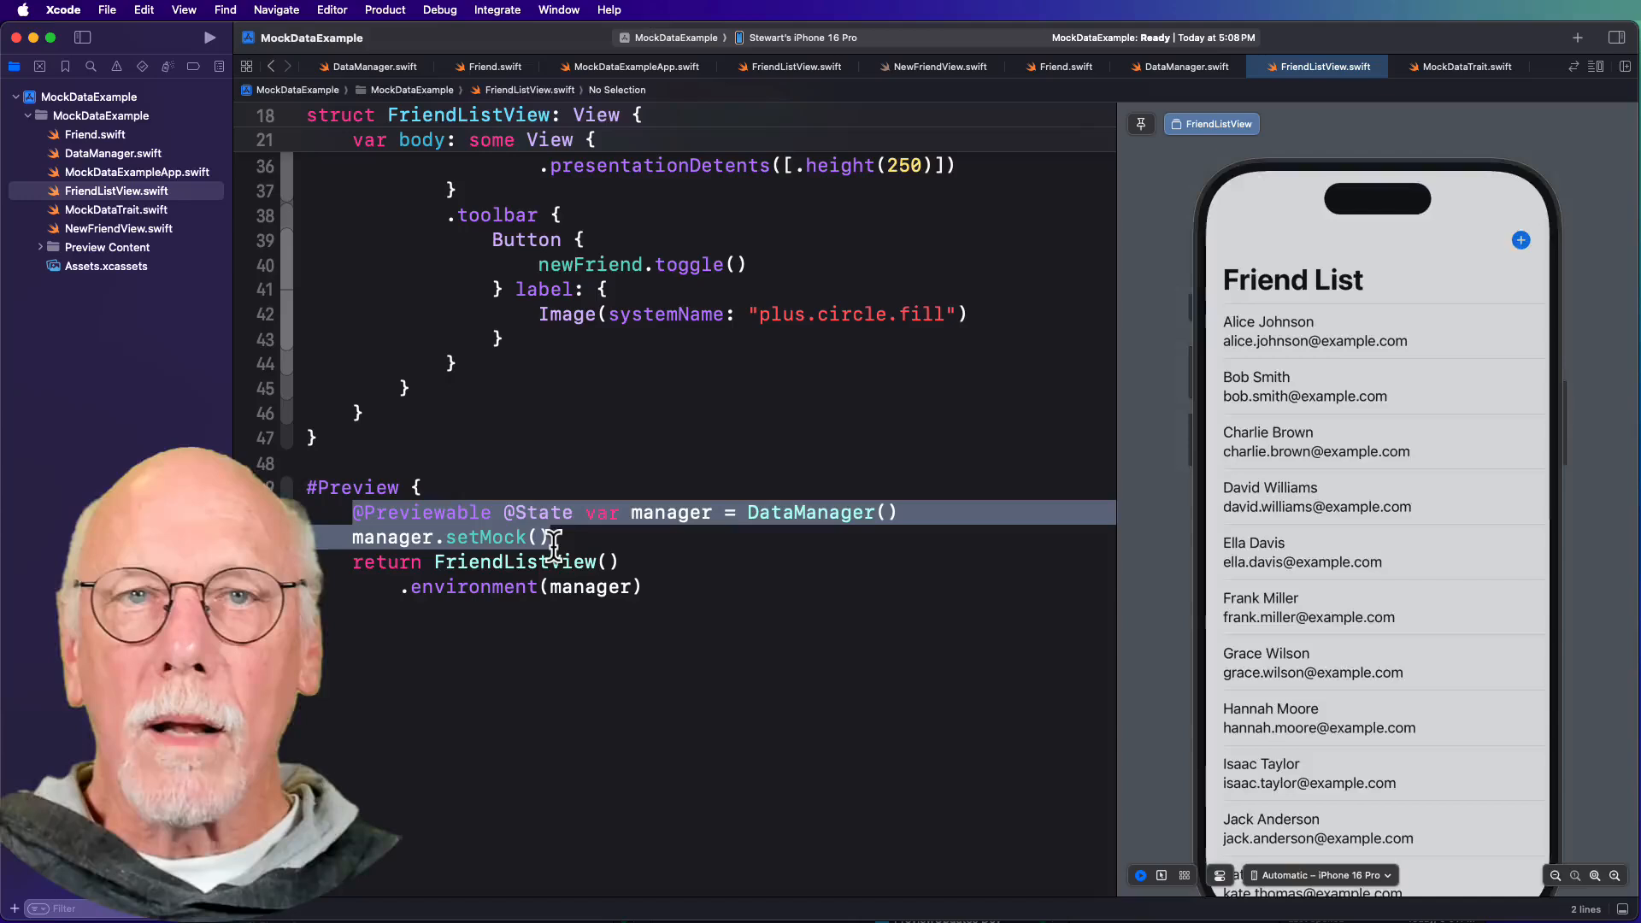
pyautogui.click(1464, 66)
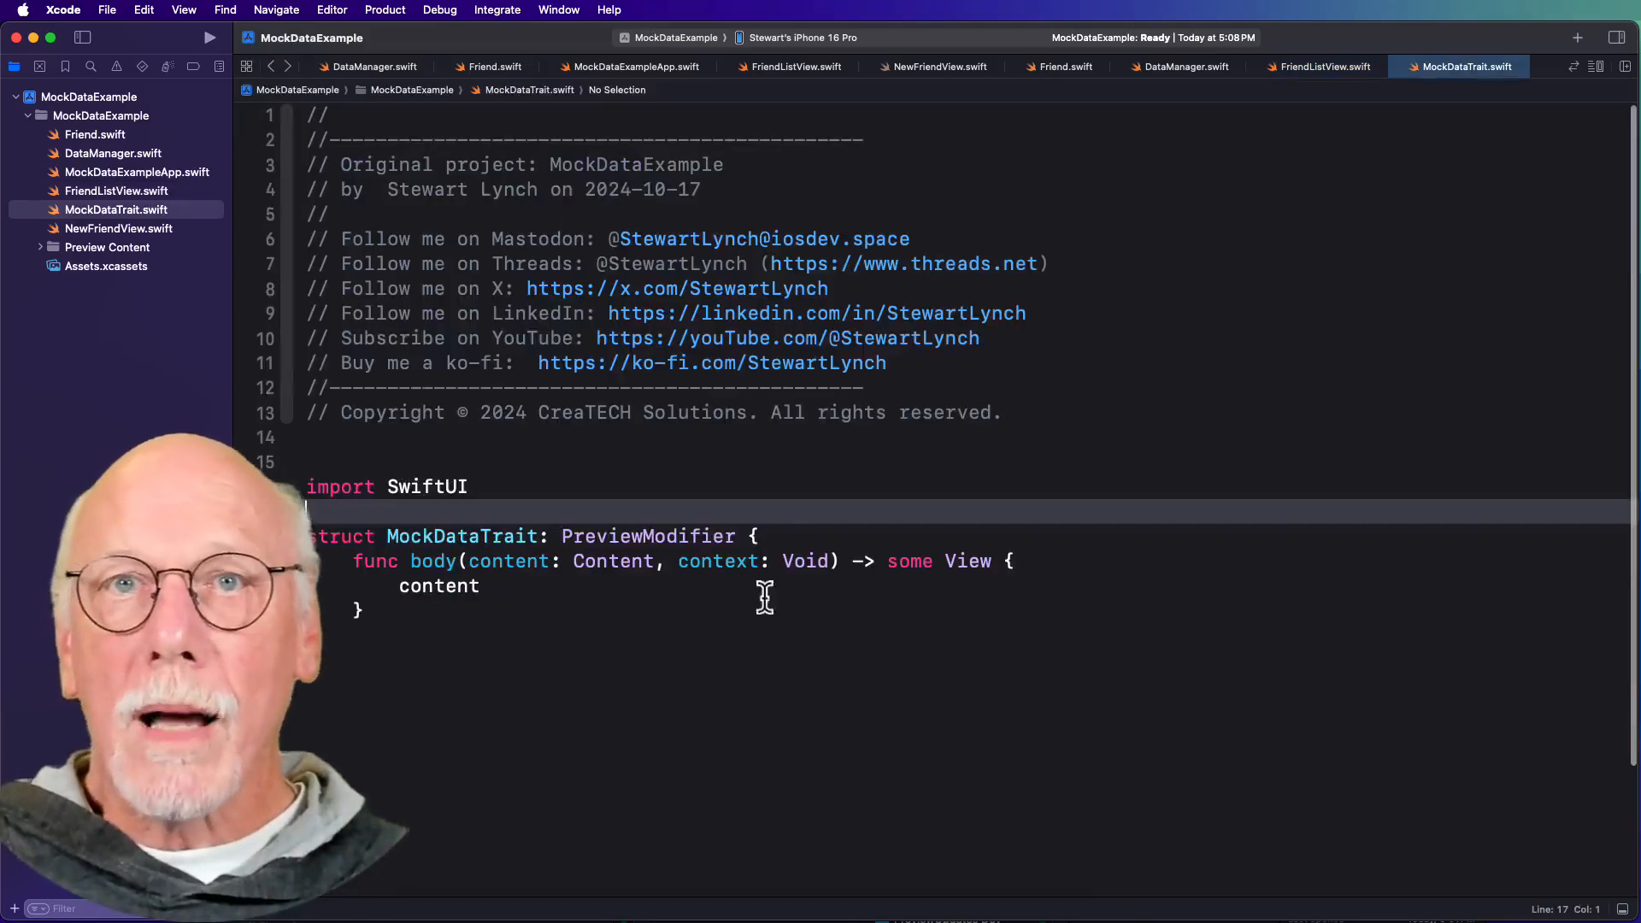
pyautogui.write('@Previewable @State var manager = DataManager()')
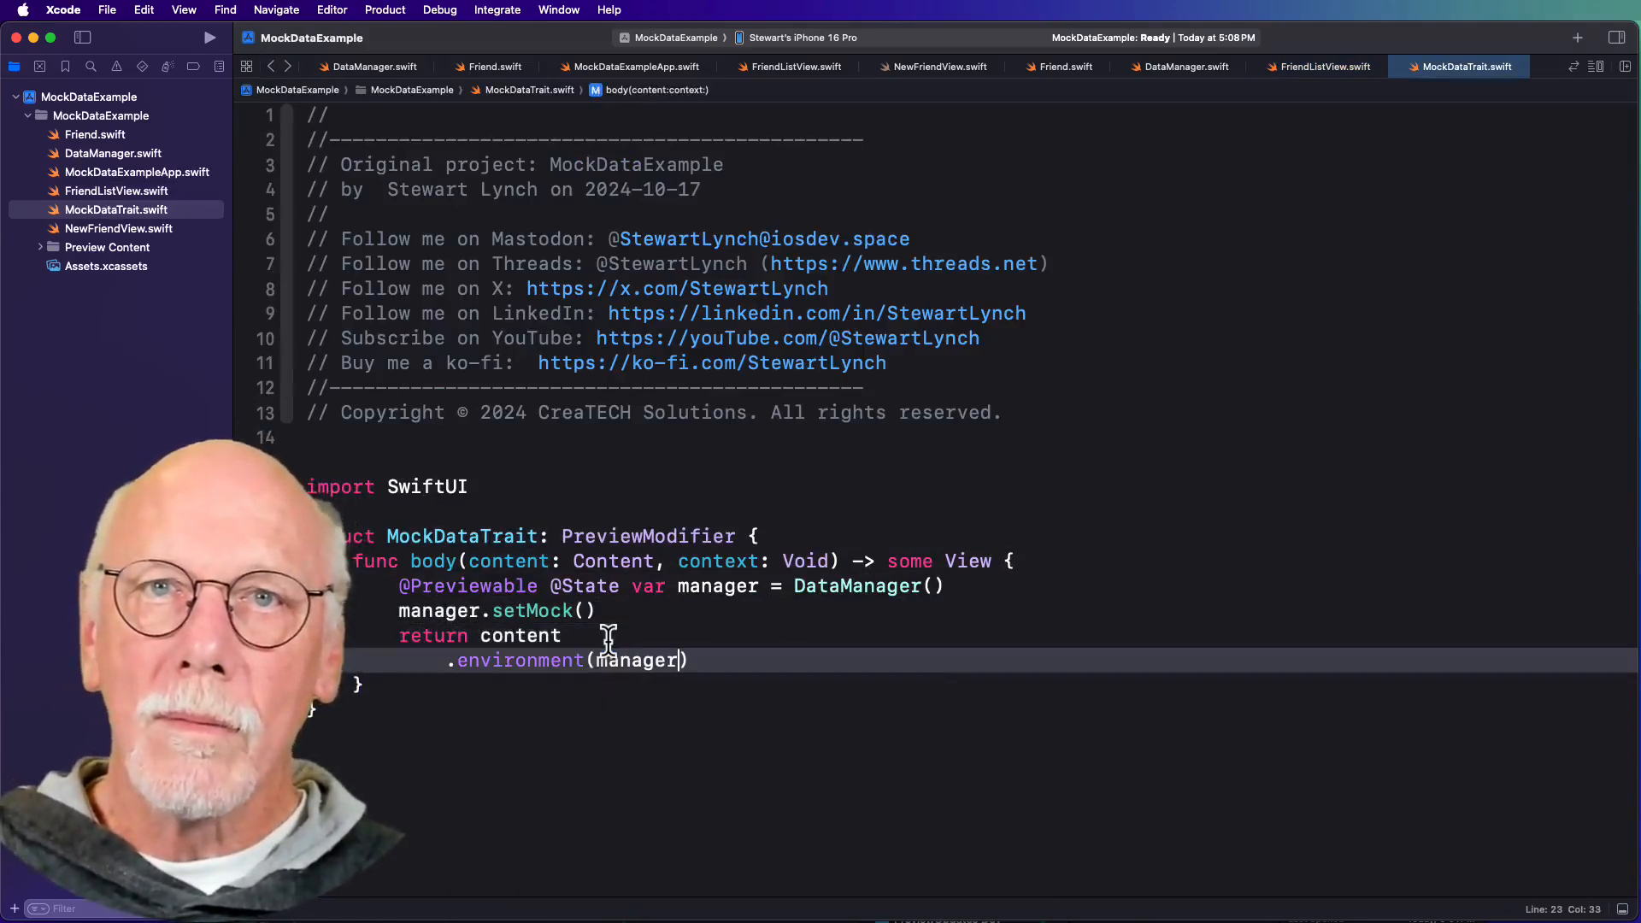
pyautogui.click(395, 754)
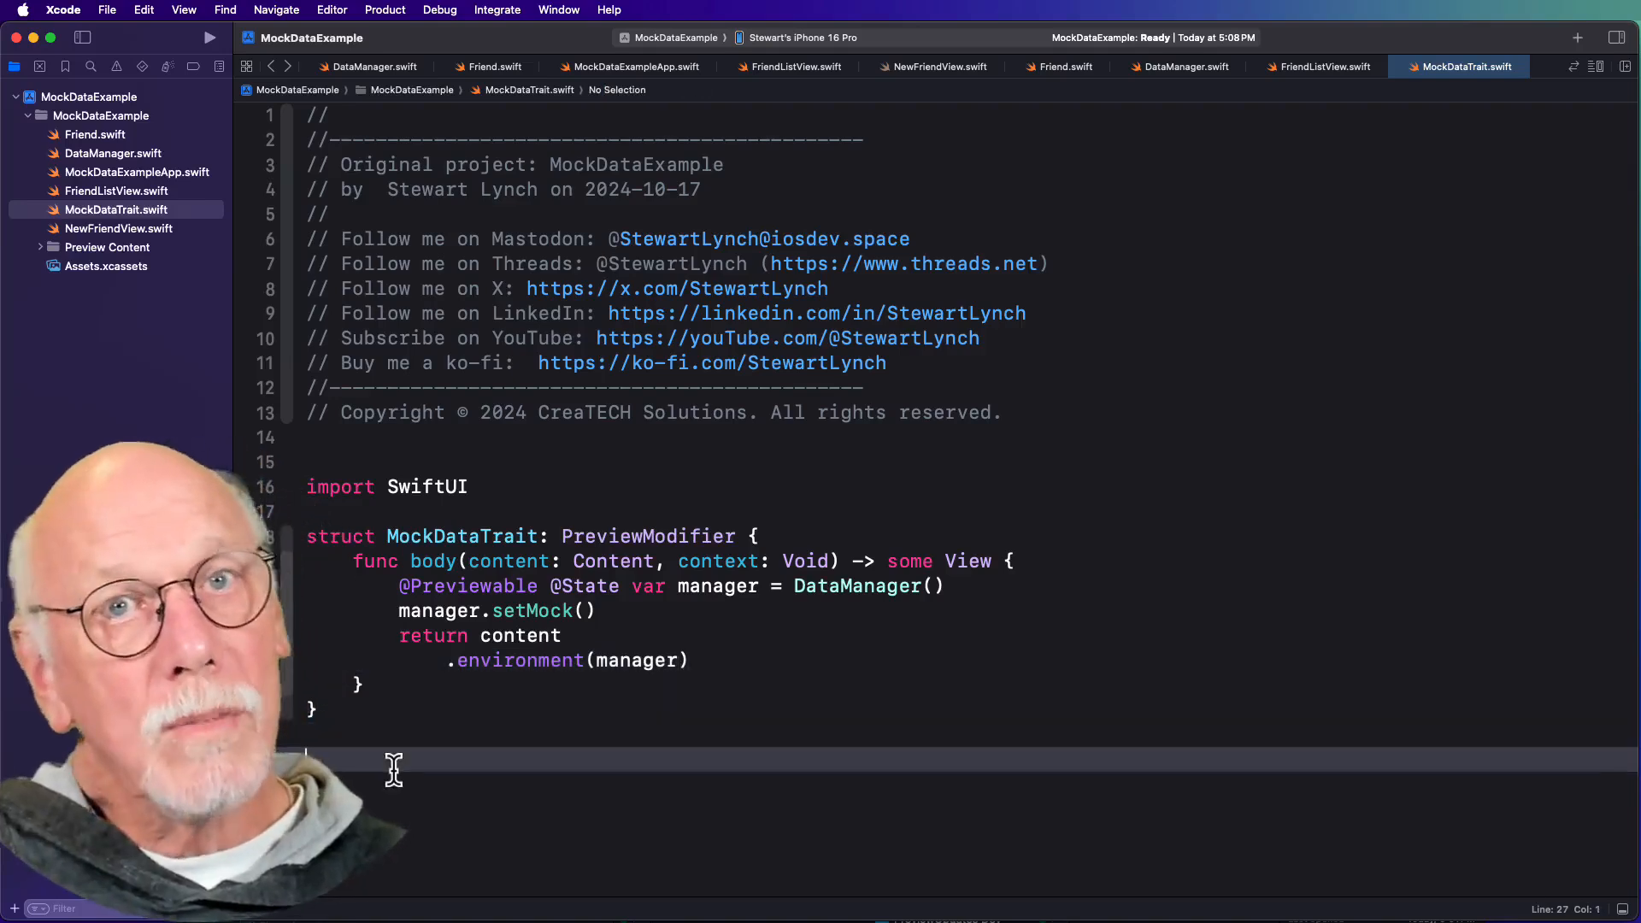
pyautogui.write('extension')
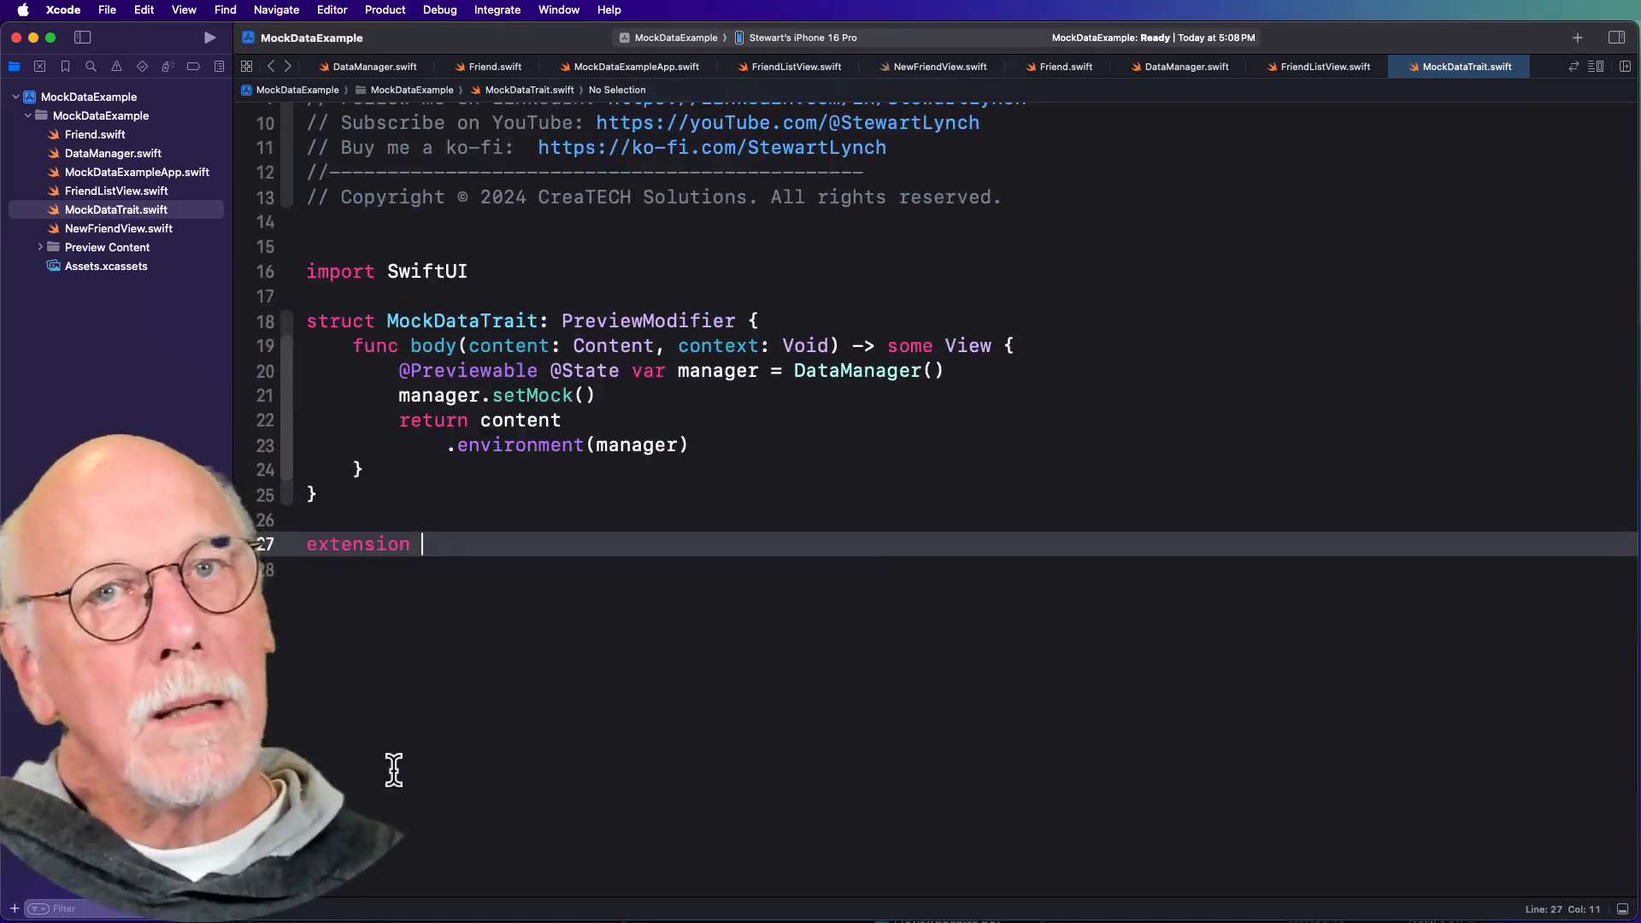
# Step: Add extension PreviewTrait where T == Preview.ViewTraits with static mockData = .modifier(MockDataTrait())
pyautogui.write('PreviewTrait where T')
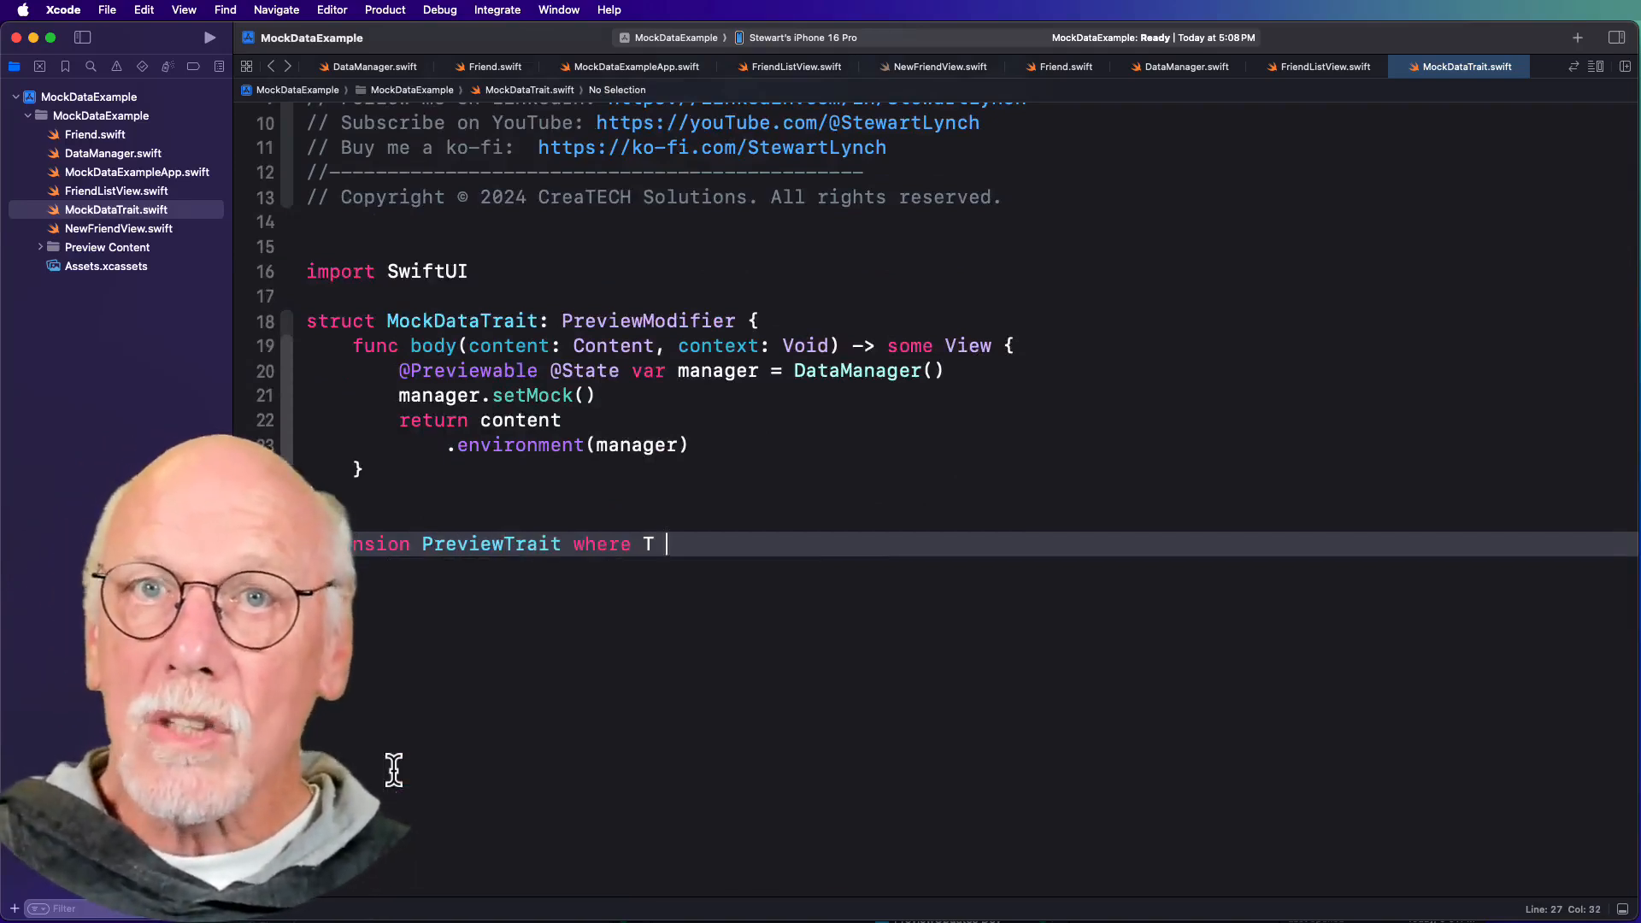
pyautogui.write('== Preview.ViewTraits')
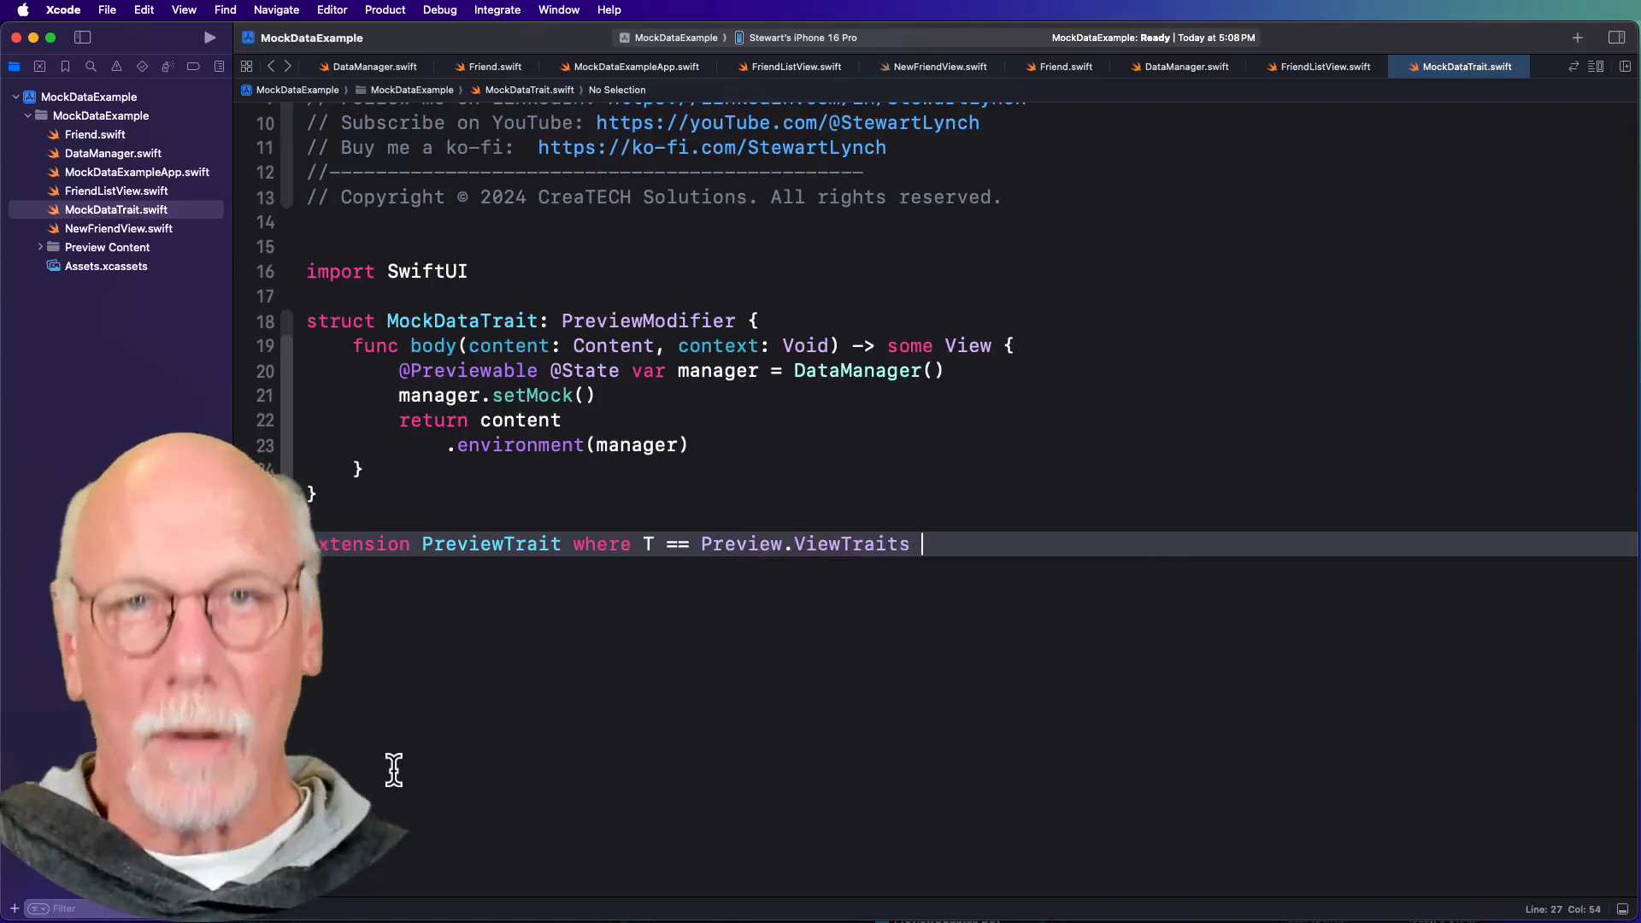
pyautogui.write('{')
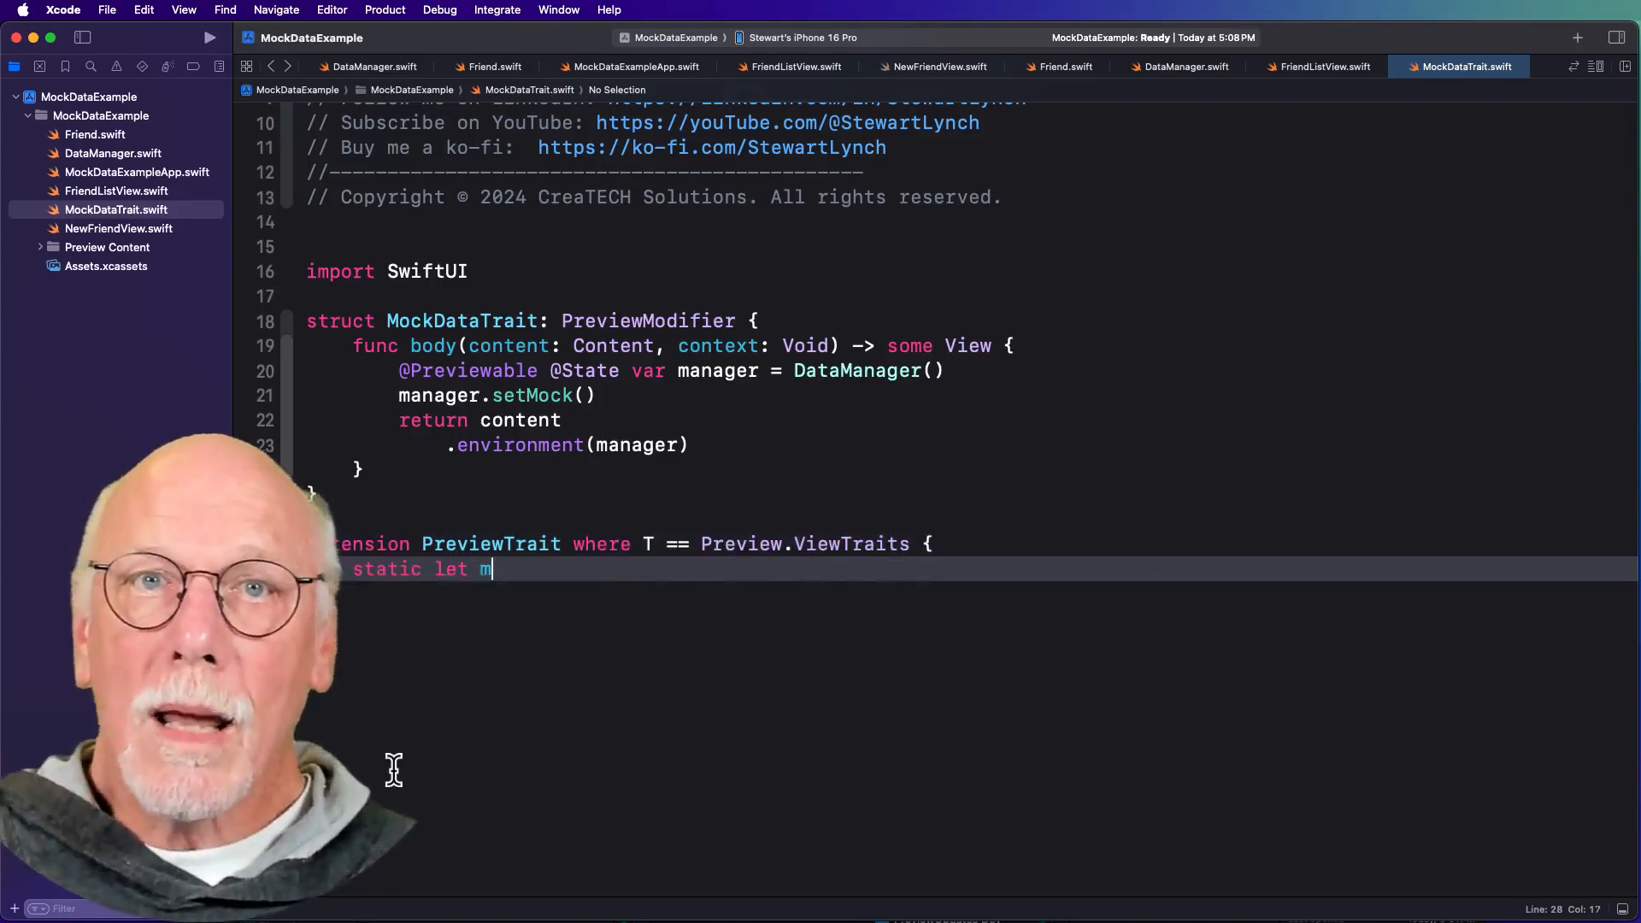
pyautogui.write('ockData:')
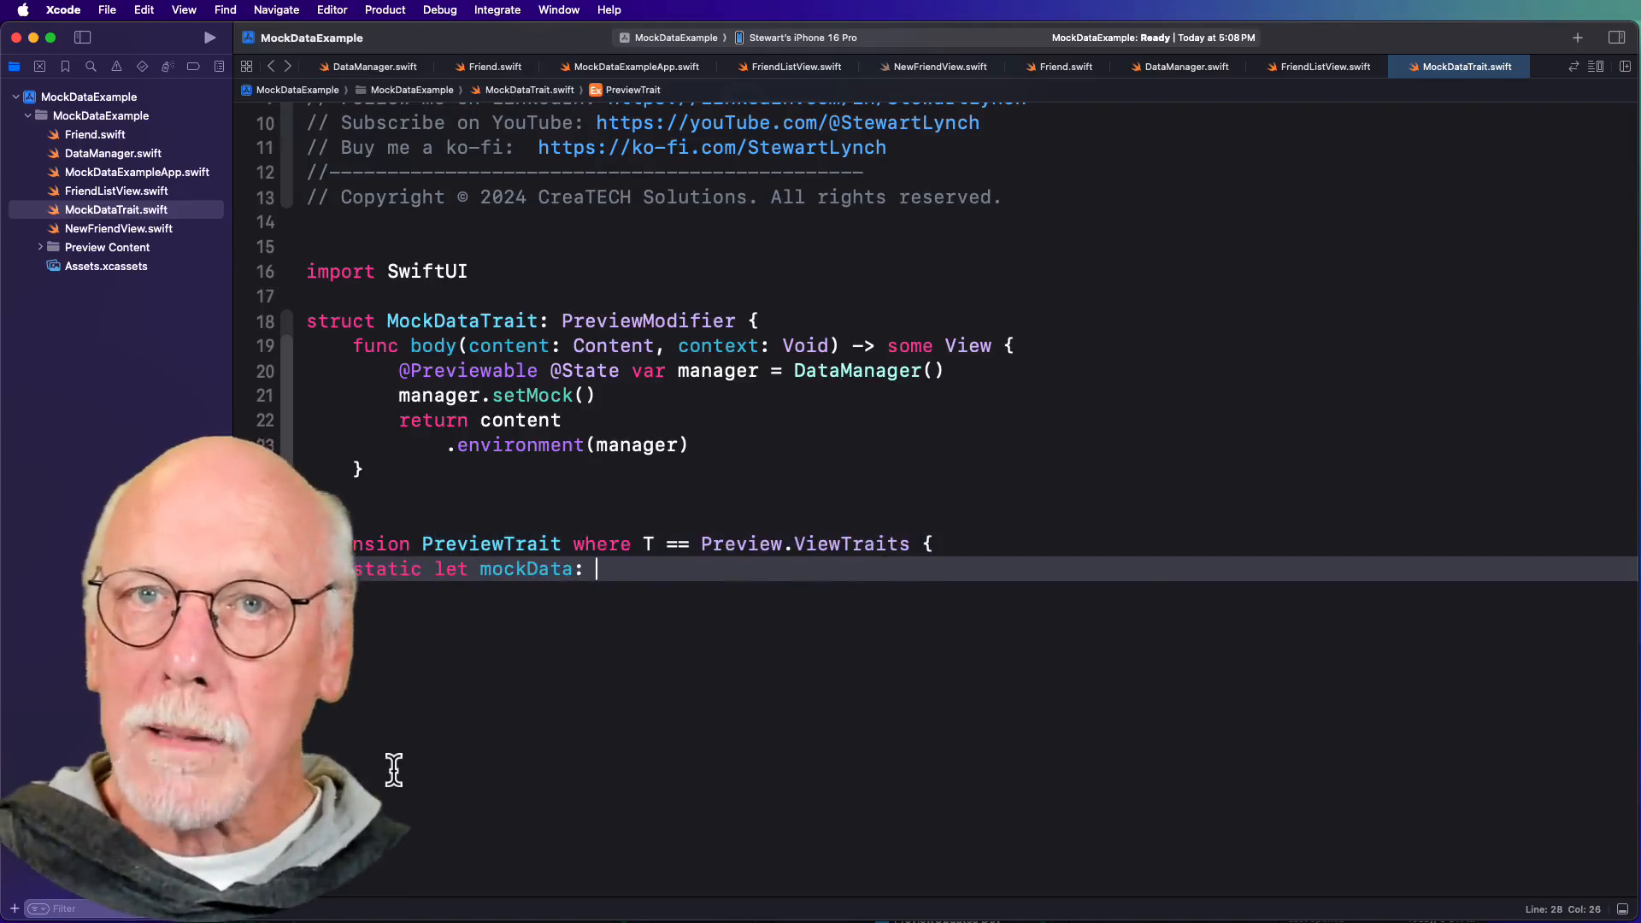
pyautogui.write('Self =')
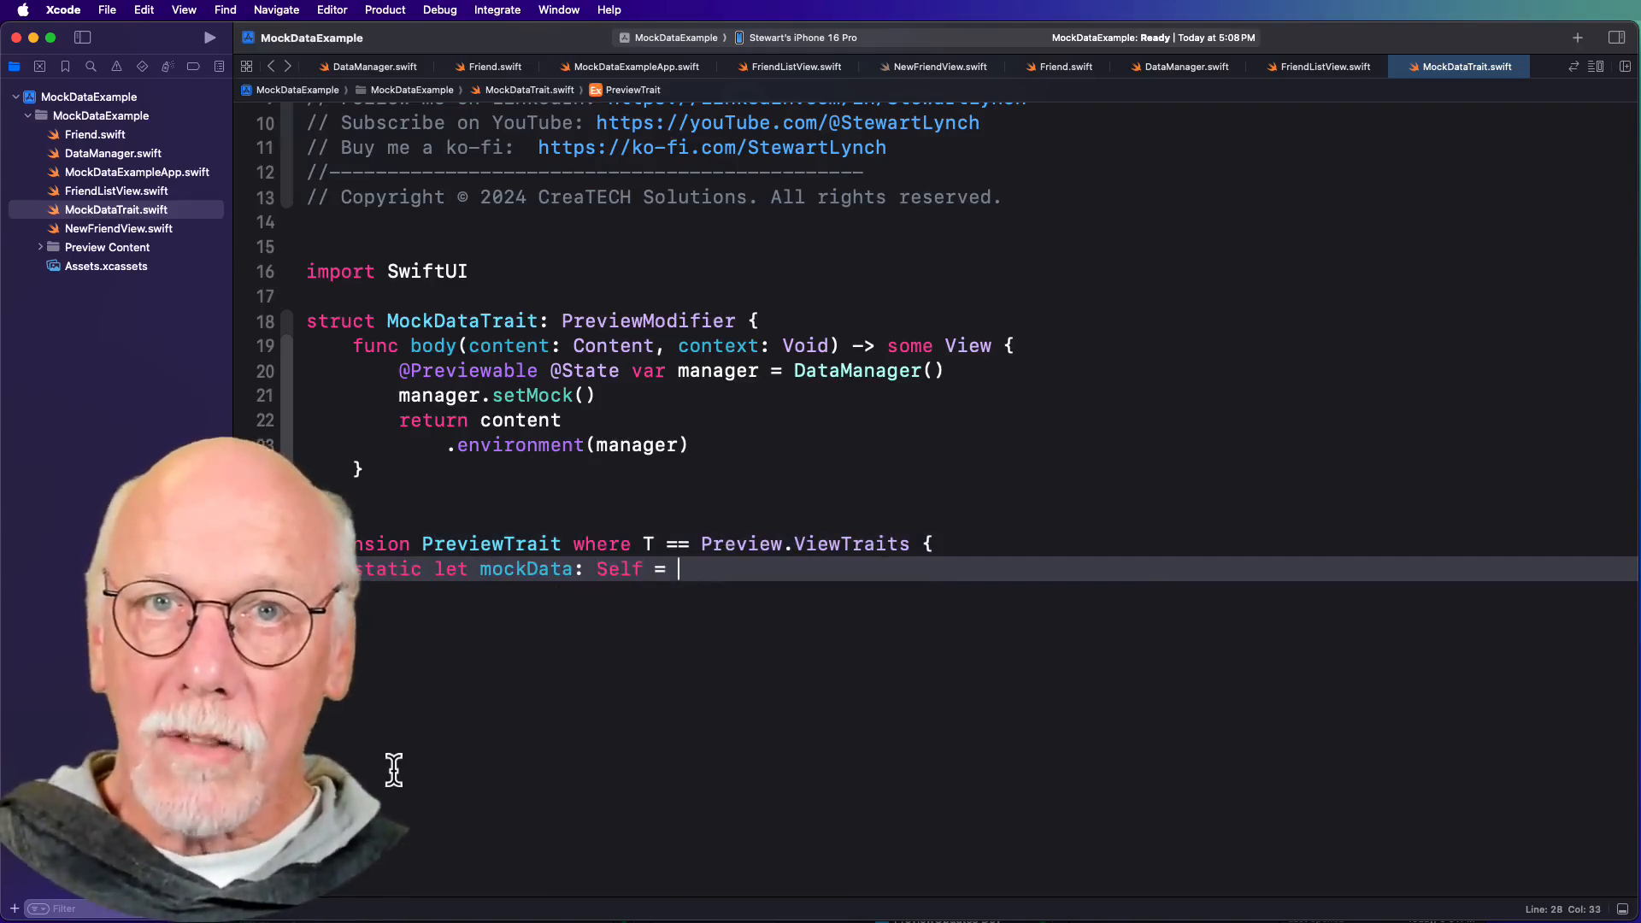
pyautogui.write('.modifier(MockDataTrait')
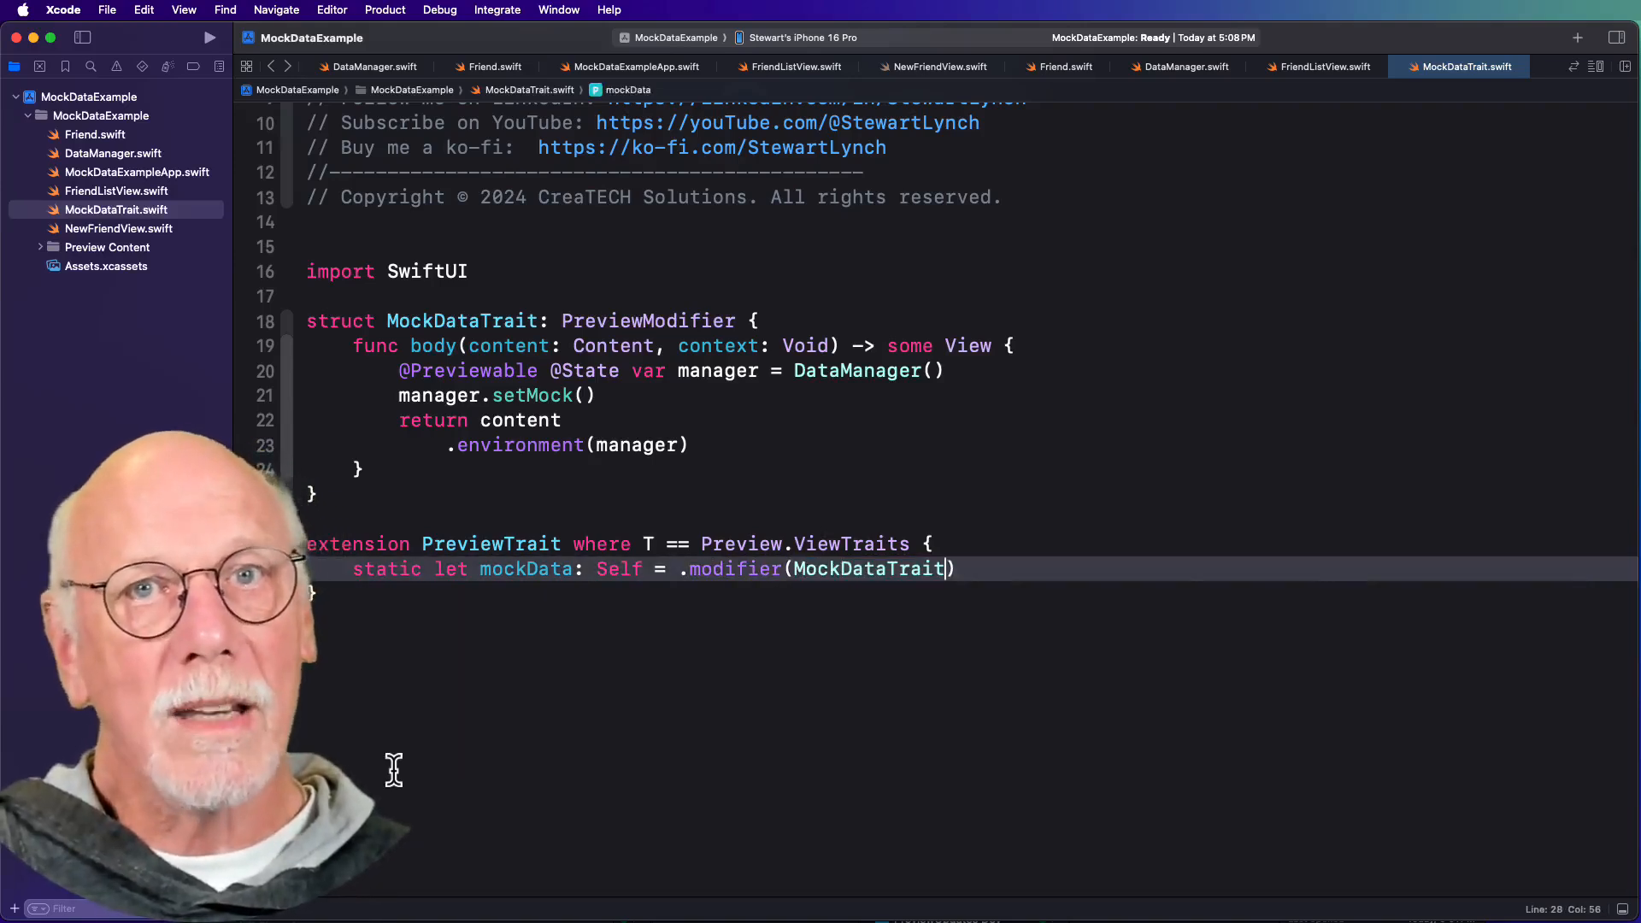
pyautogui.write('()')
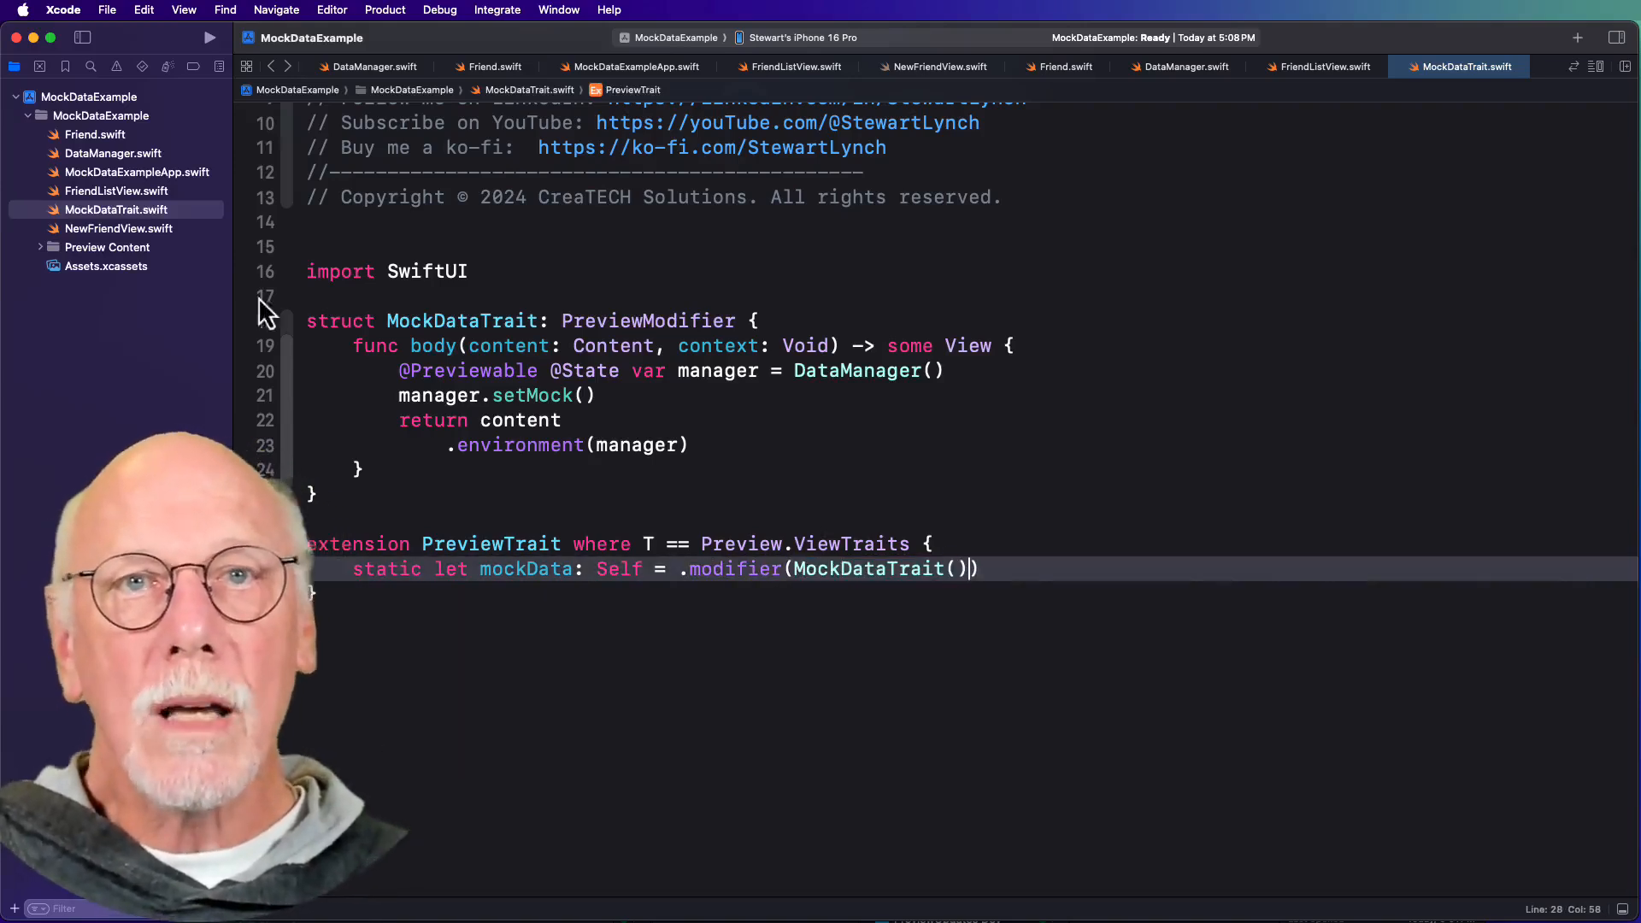
pyautogui.click(117, 190)
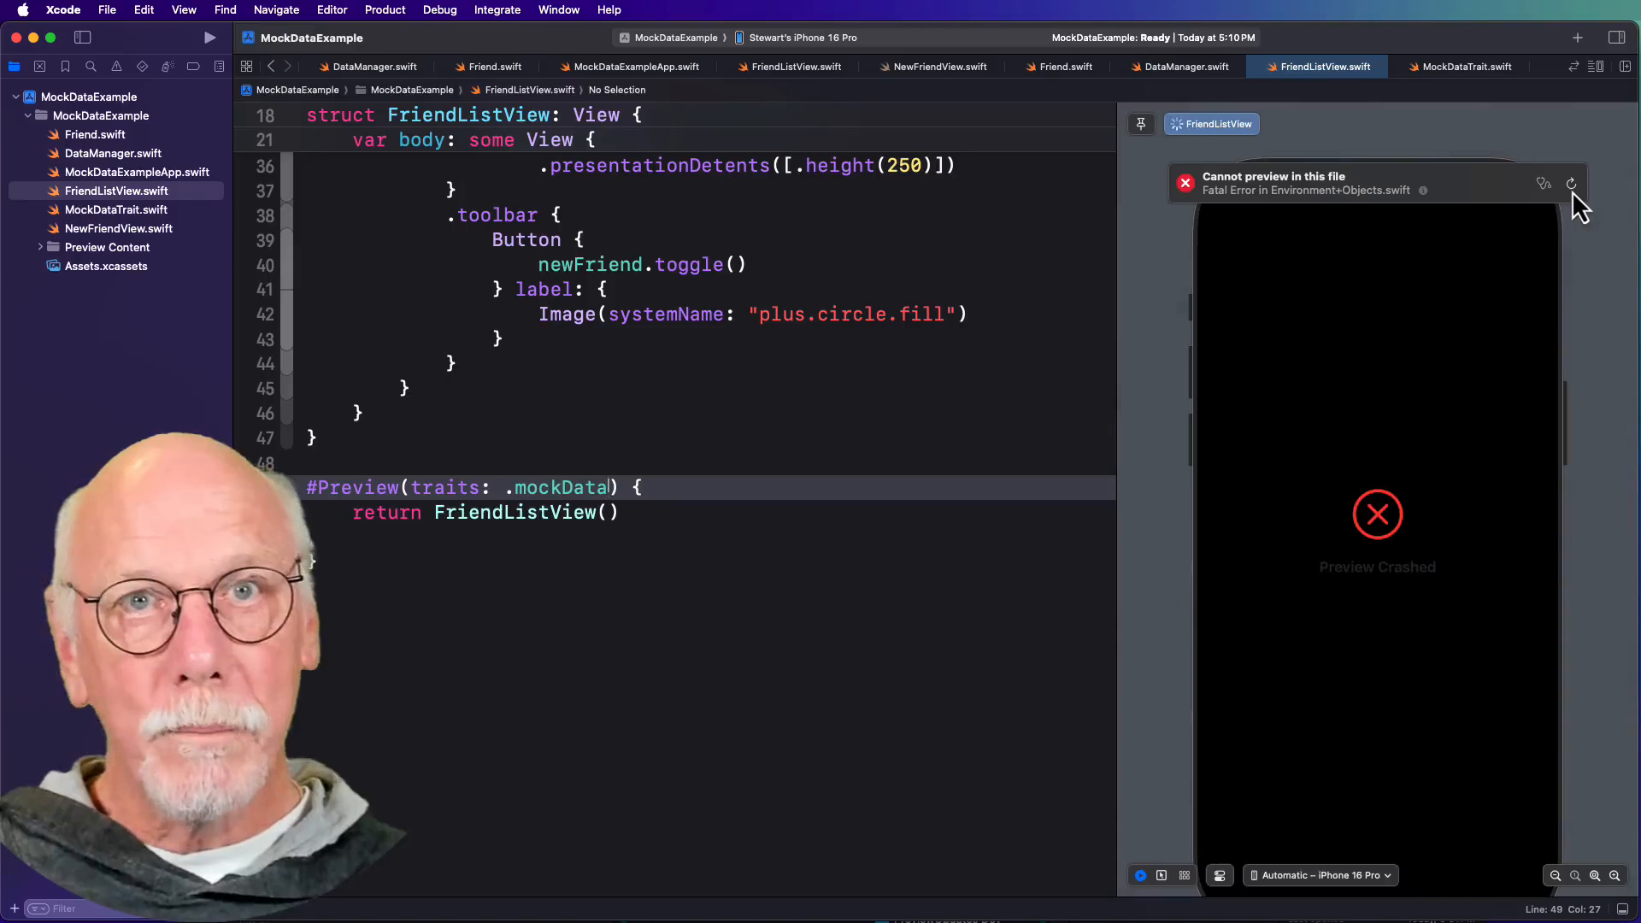
# Step: Restart the crashed traits: .mockData preview and scroll through the mock friends list
pyautogui.click(1572, 183)
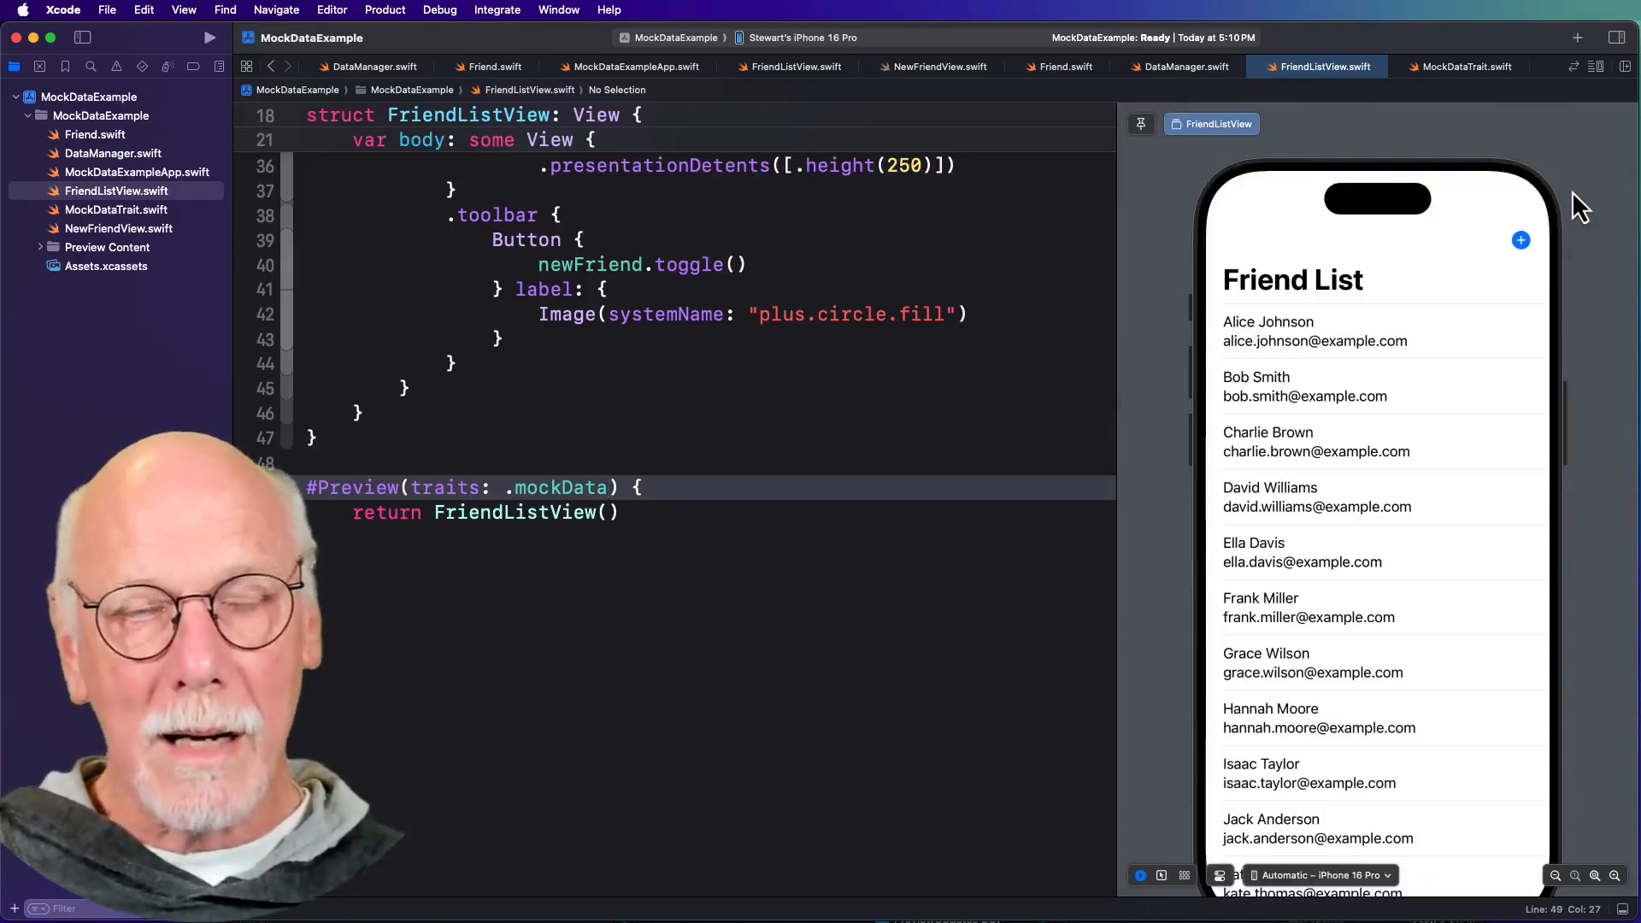
pyautogui.scroll(-3)
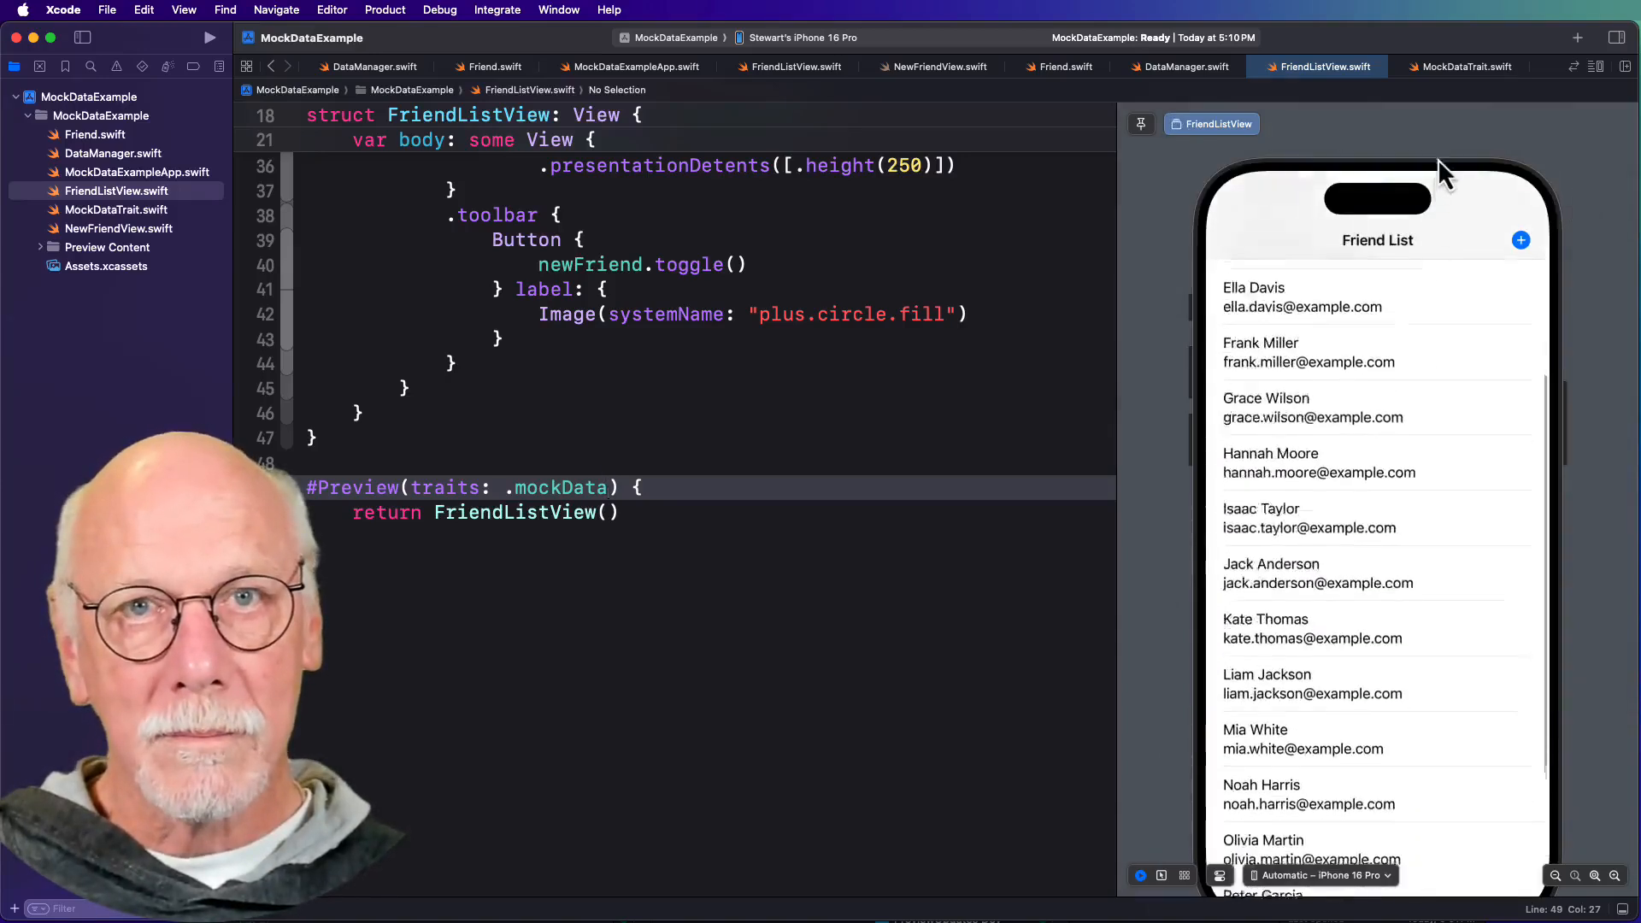
pyautogui.scroll(3)
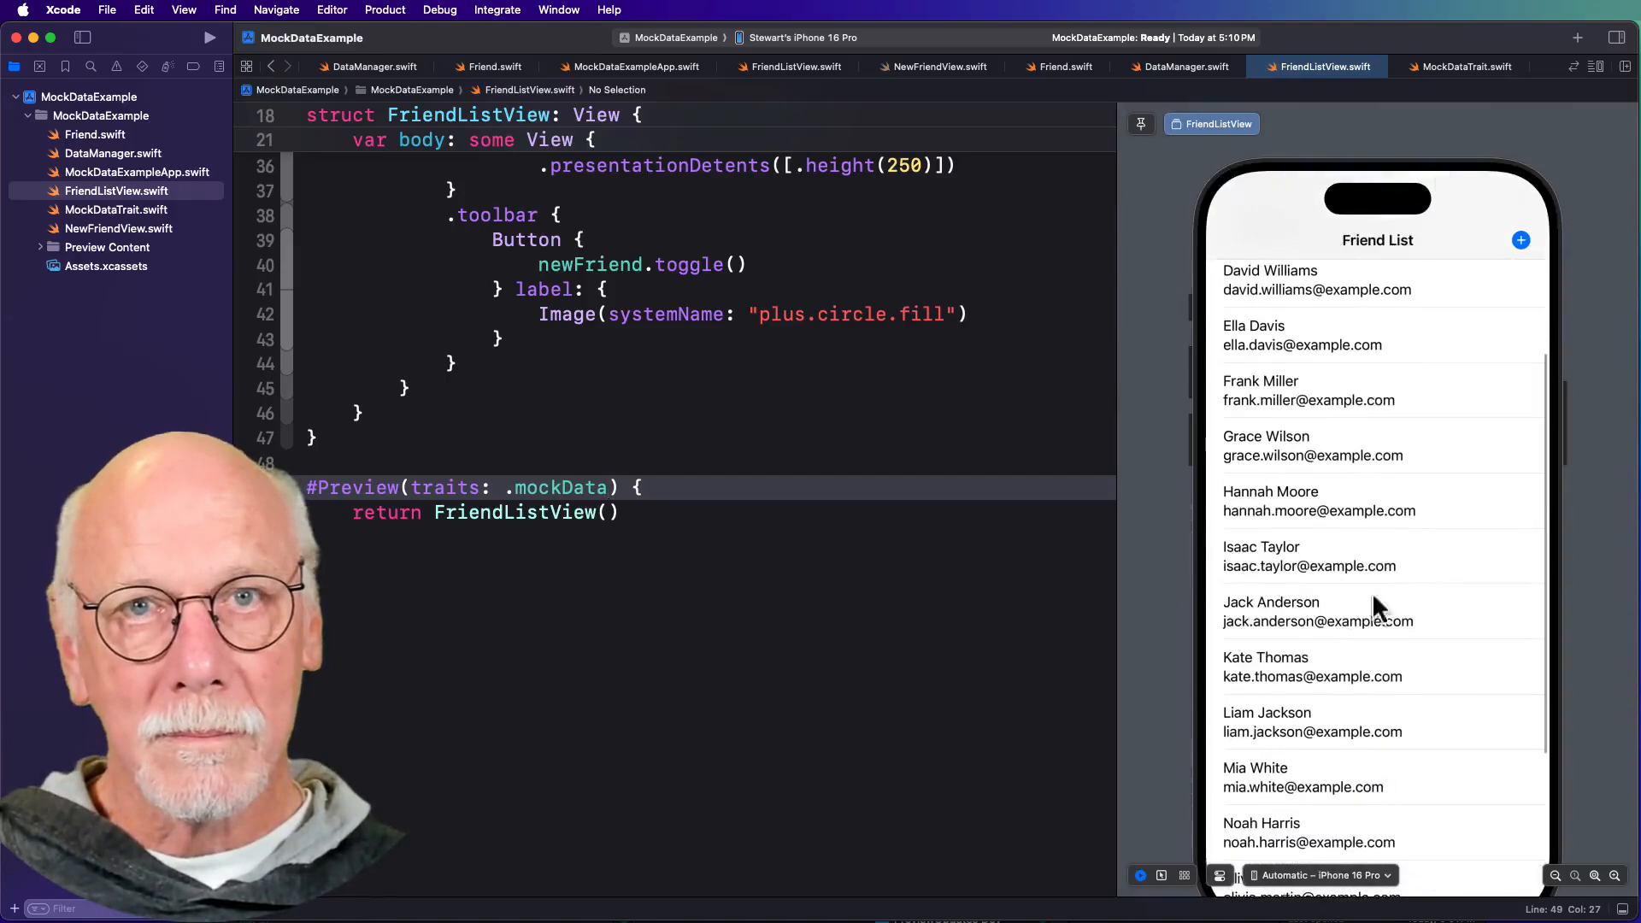